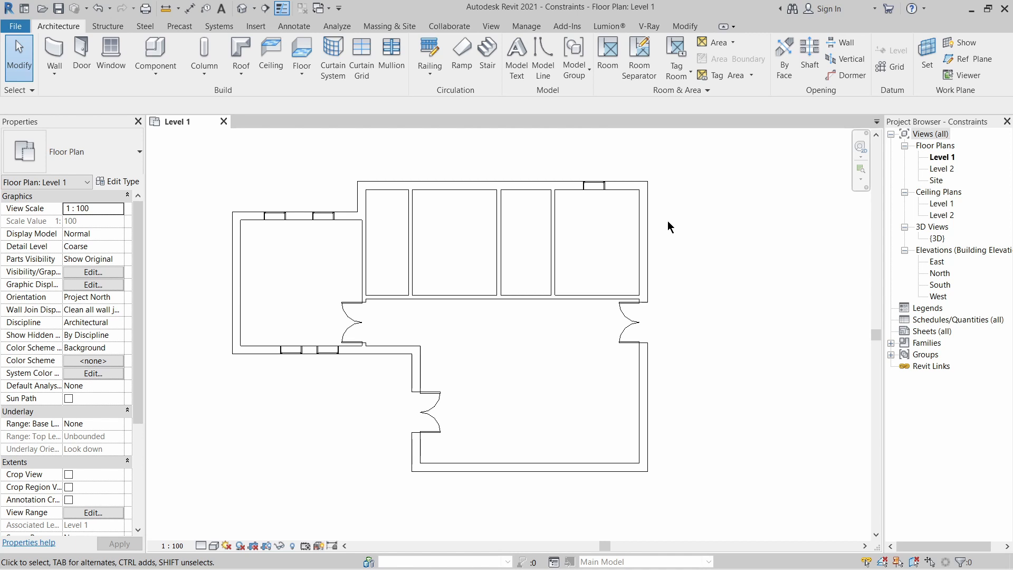
{"action": "mouse_move", "coordinate": [689, 238]}
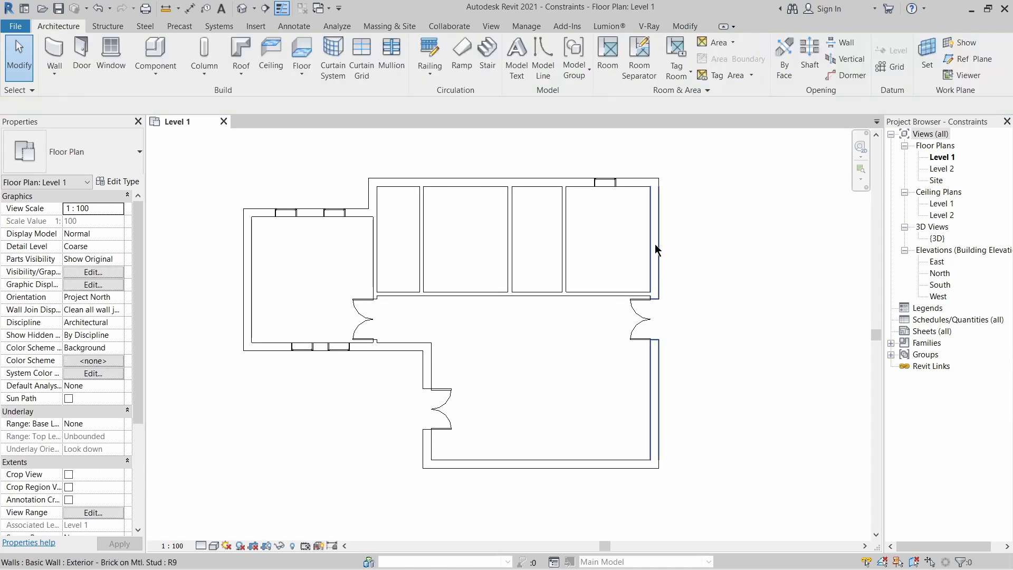
Start Aligned Dimension measuring to wall centerlines.
{"action": "left_click", "coordinate": [653, 246]}
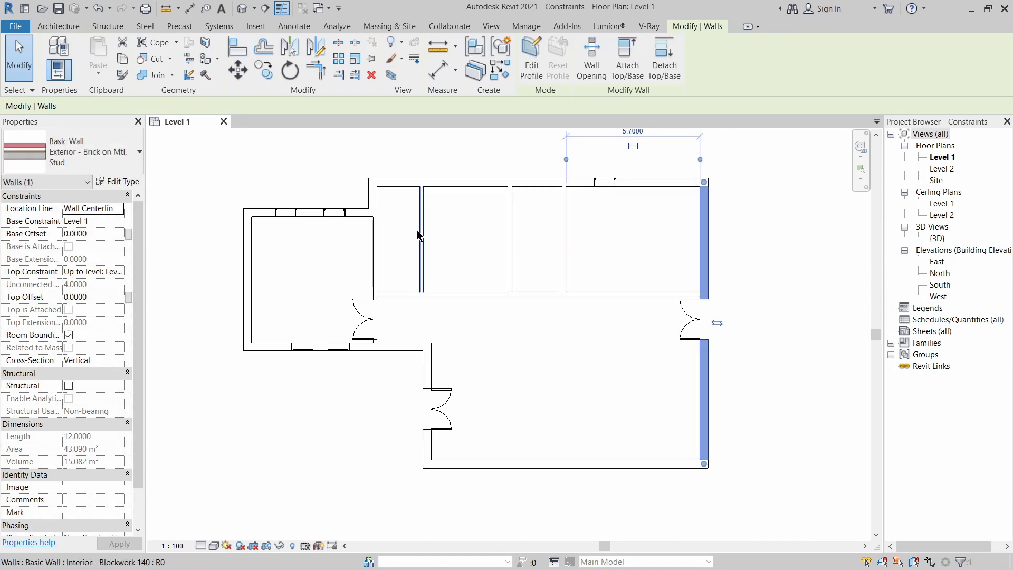
{"action": "left_click", "coordinate": [638, 245]}
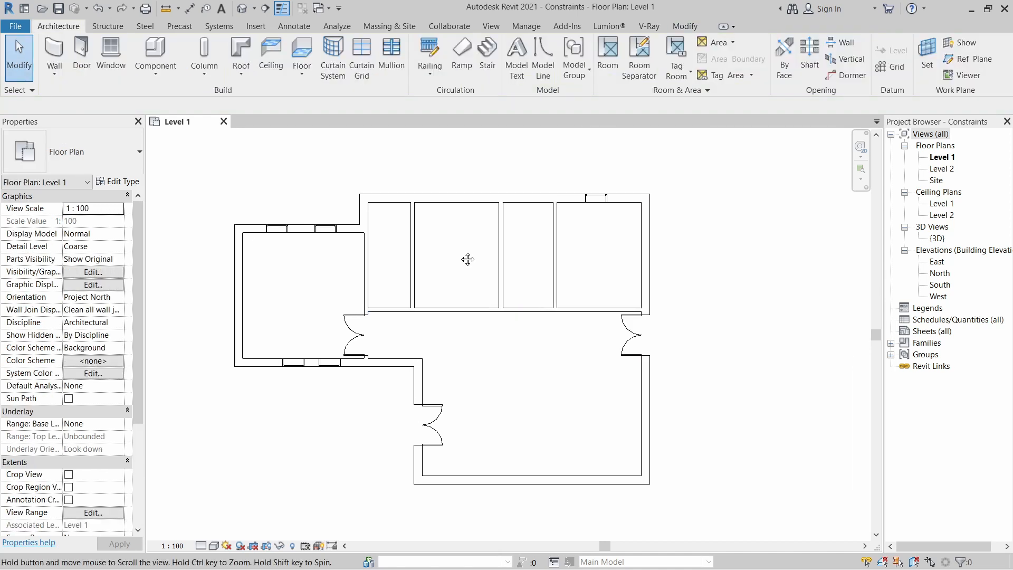
{"action": "mouse_move", "coordinate": [461, 256]}
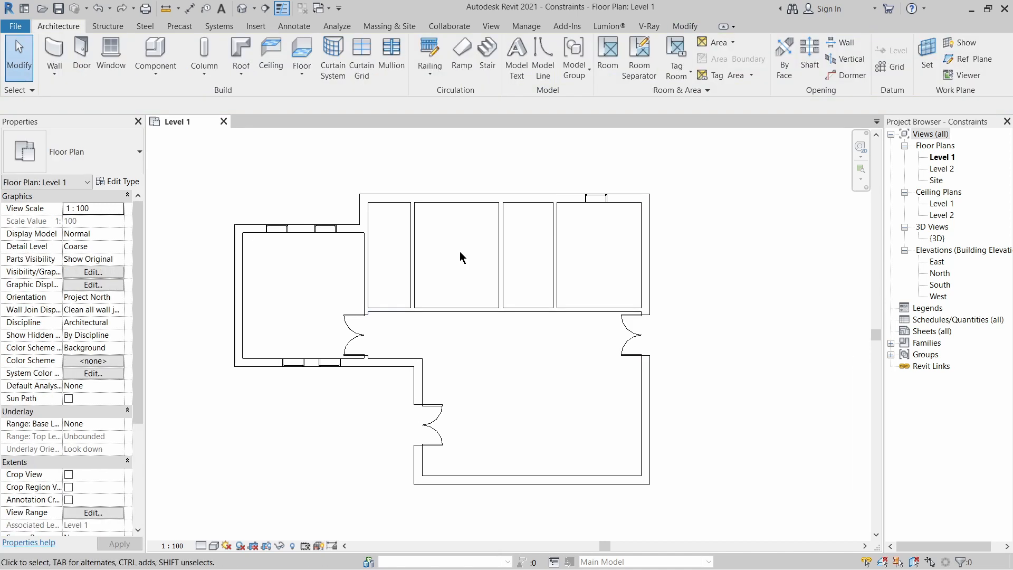
{"action": "mouse_move", "coordinate": [440, 241]}
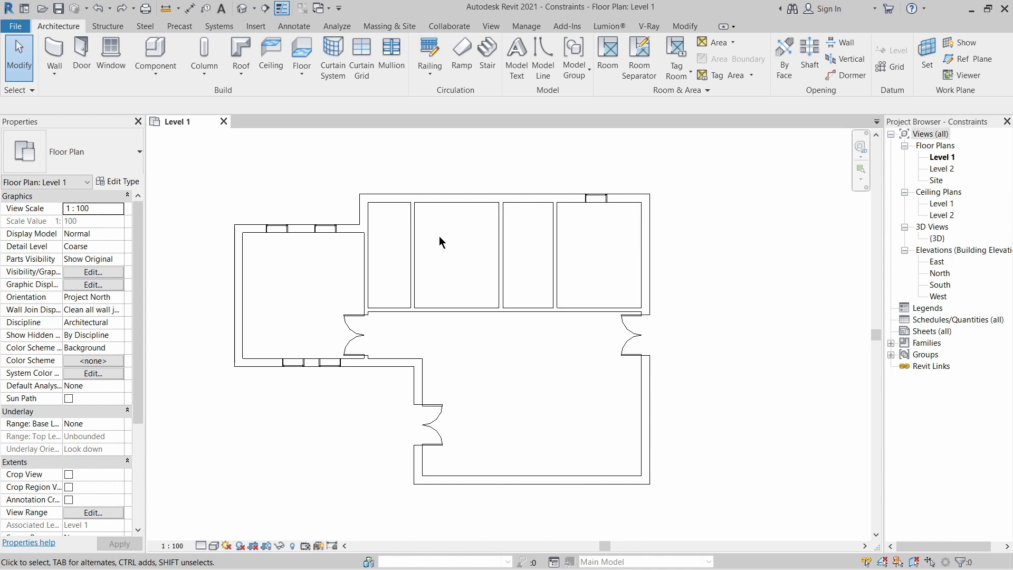
{"action": "mouse_move", "coordinate": [397, 231]}
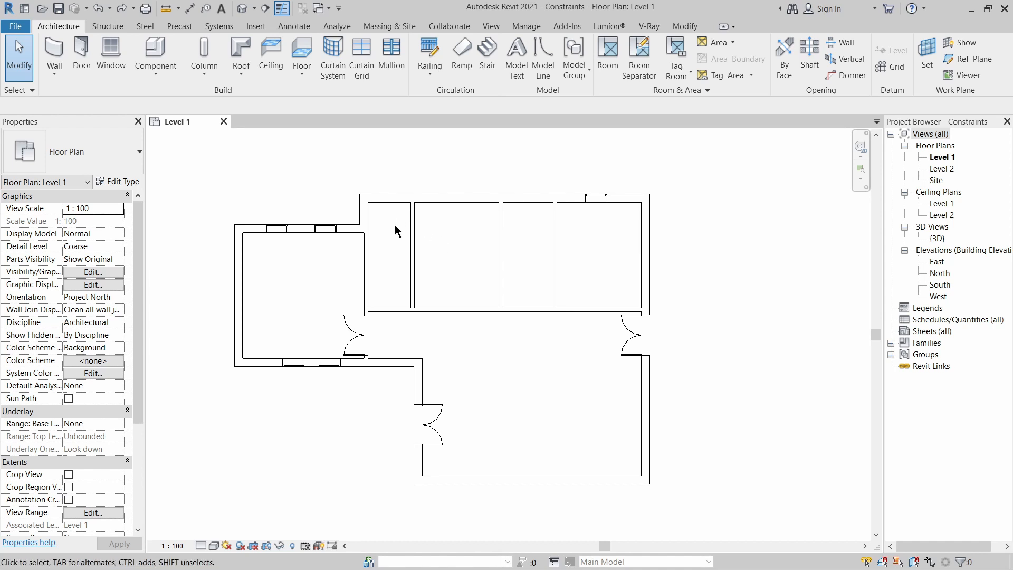
{"action": "mouse_move", "coordinate": [190, 8]}
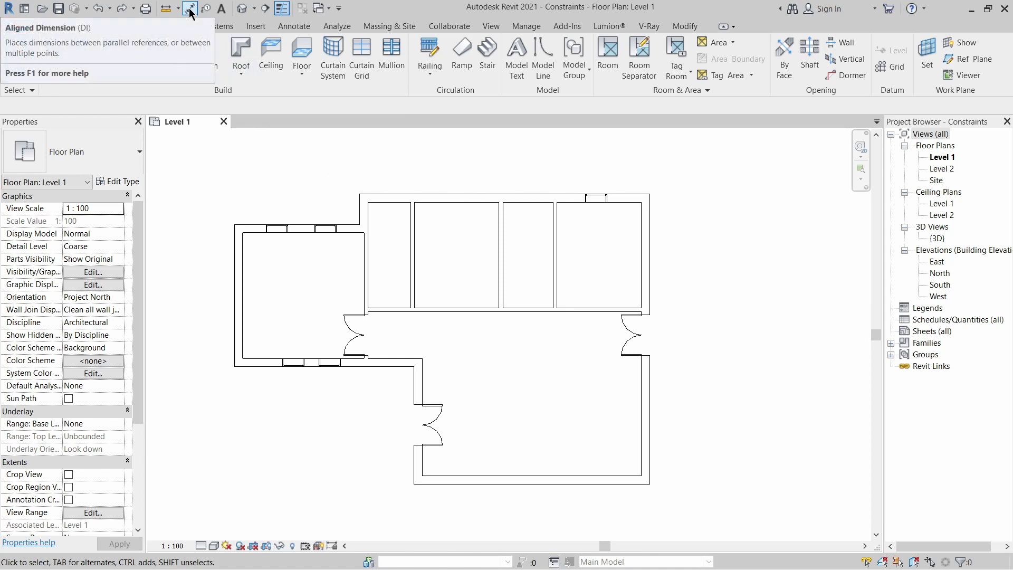
{"action": "mouse_move", "coordinate": [189, 8]}
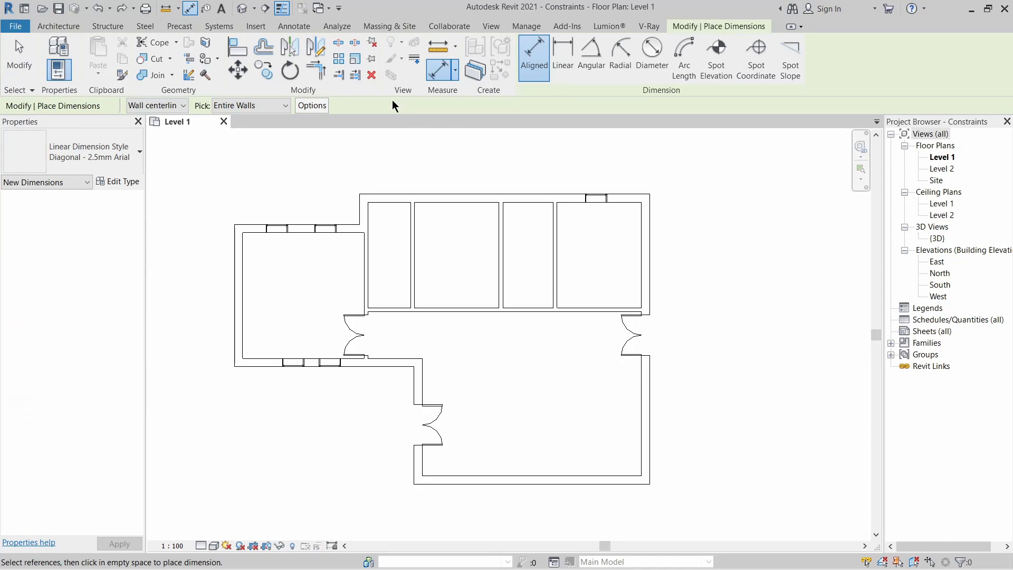
{"action": "left_click", "coordinate": [155, 106]}
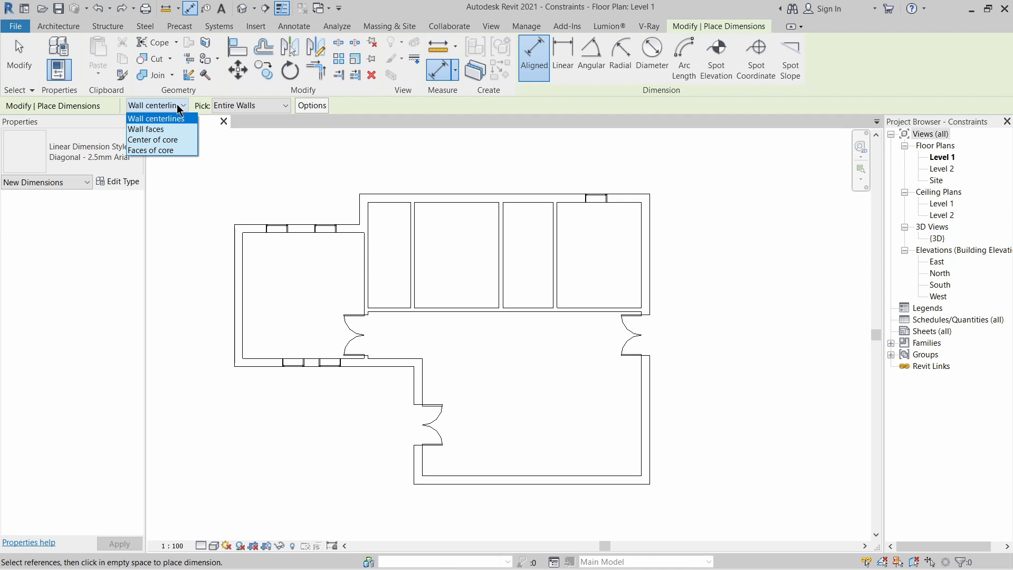
{"action": "left_click", "coordinate": [155, 118]}
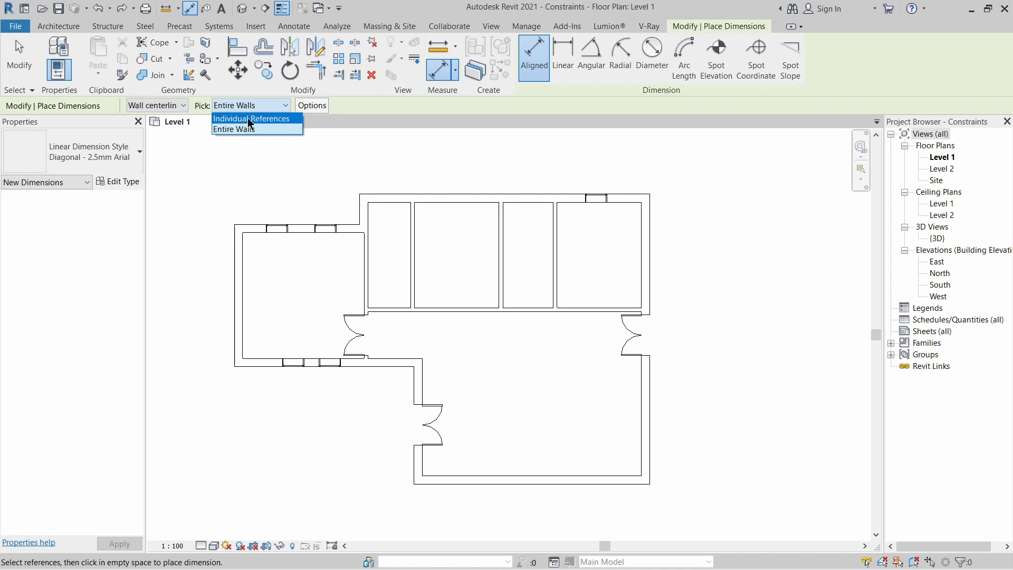
{"action": "mouse_move", "coordinate": [263, 121]}
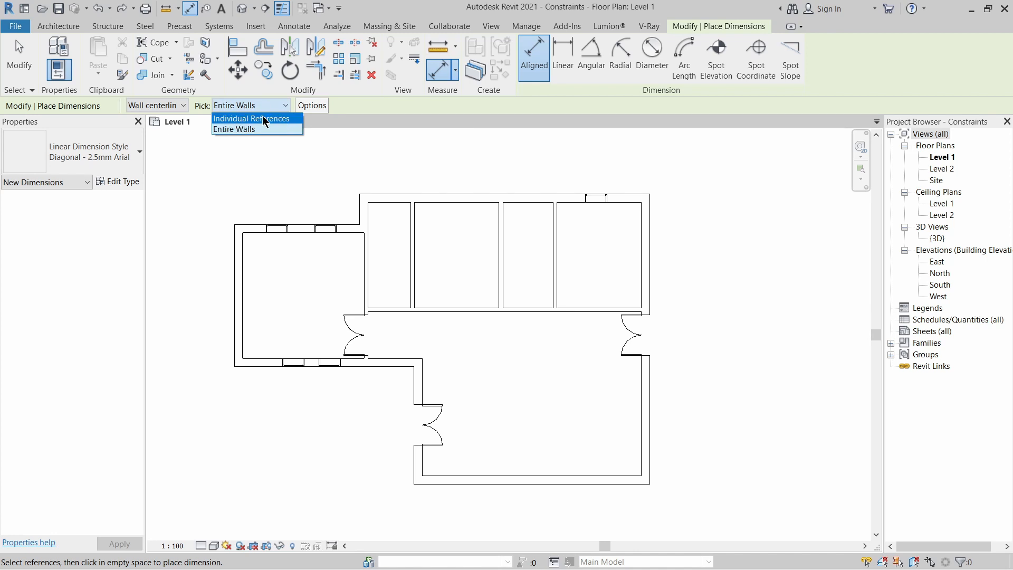
{"action": "mouse_move", "coordinate": [257, 129]}
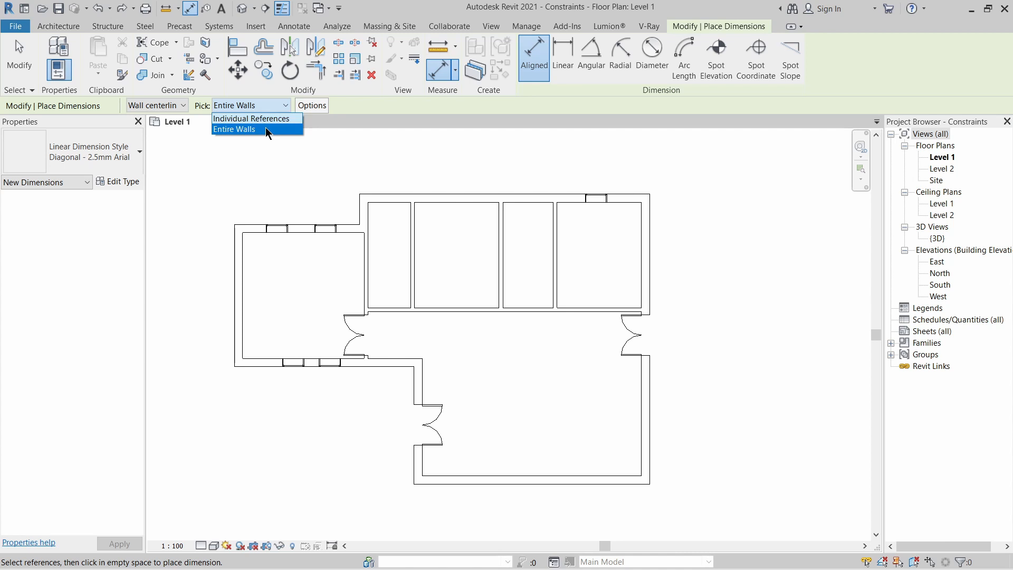
Set Pick to Entire Walls with the Intersecting Walls auto-dimension option confirmed.
{"action": "left_click", "coordinate": [234, 129]}
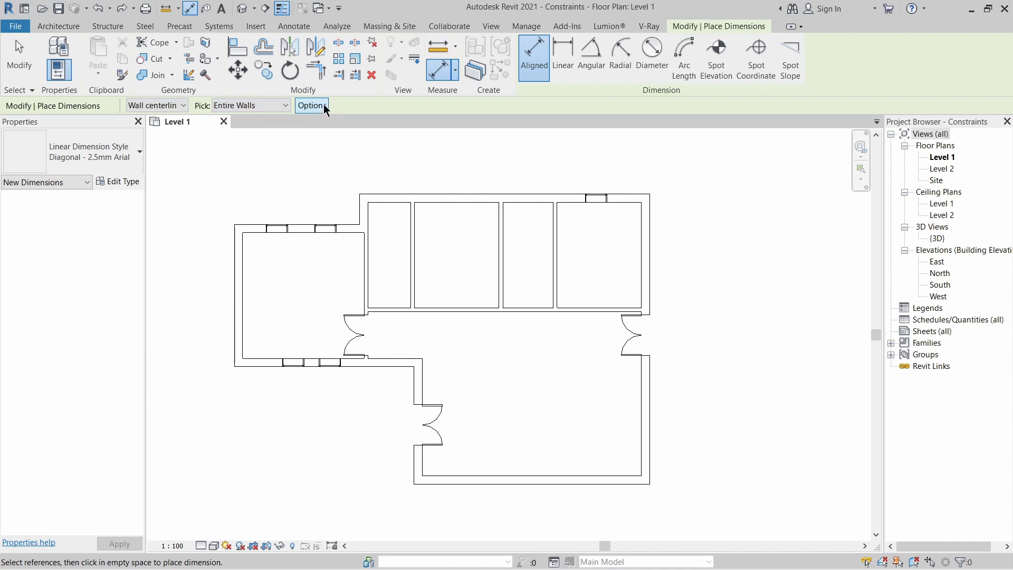
{"action": "mouse_move", "coordinate": [317, 108]}
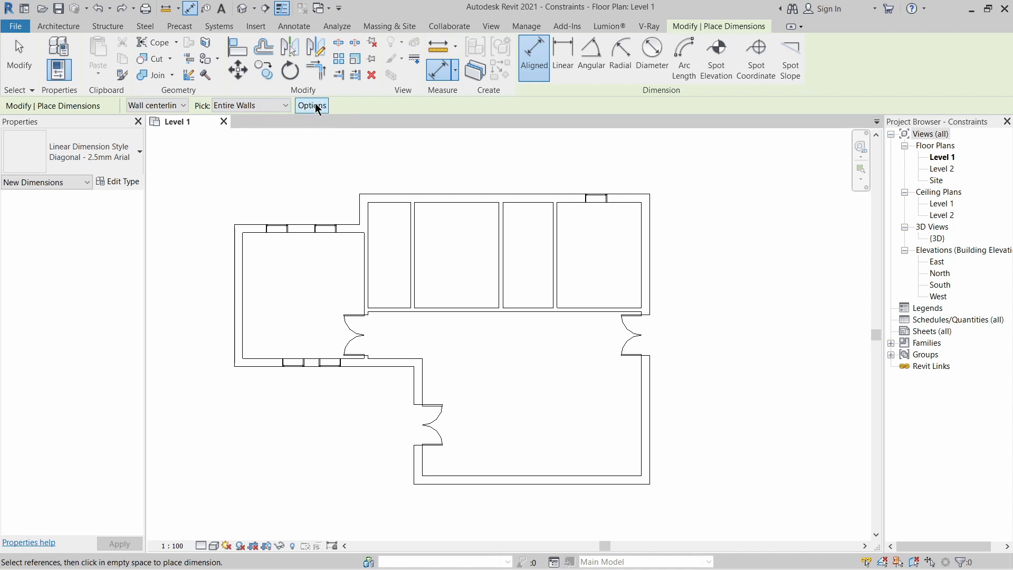
{"action": "left_click", "coordinate": [311, 106]}
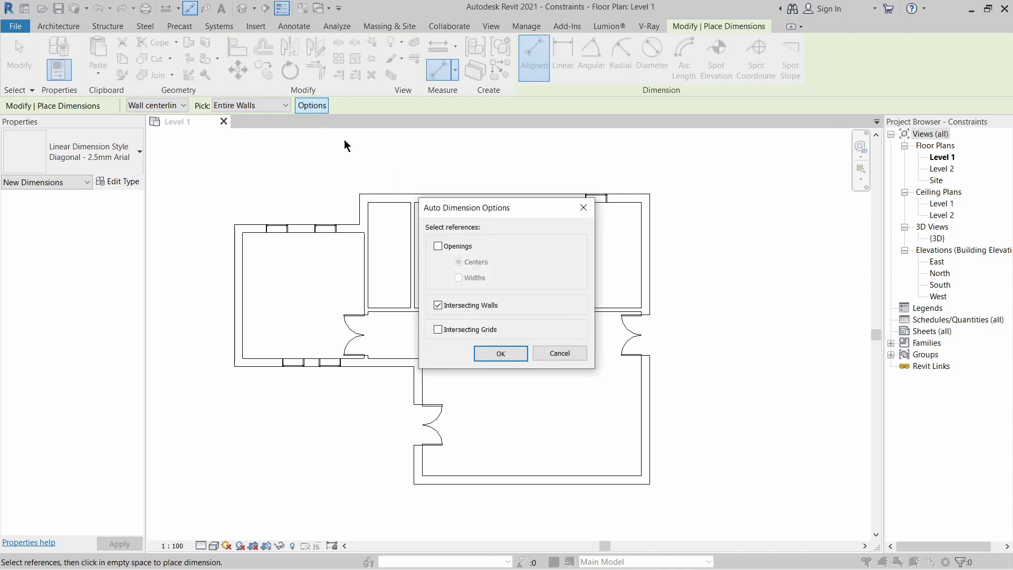
{"action": "mouse_move", "coordinate": [385, 152]}
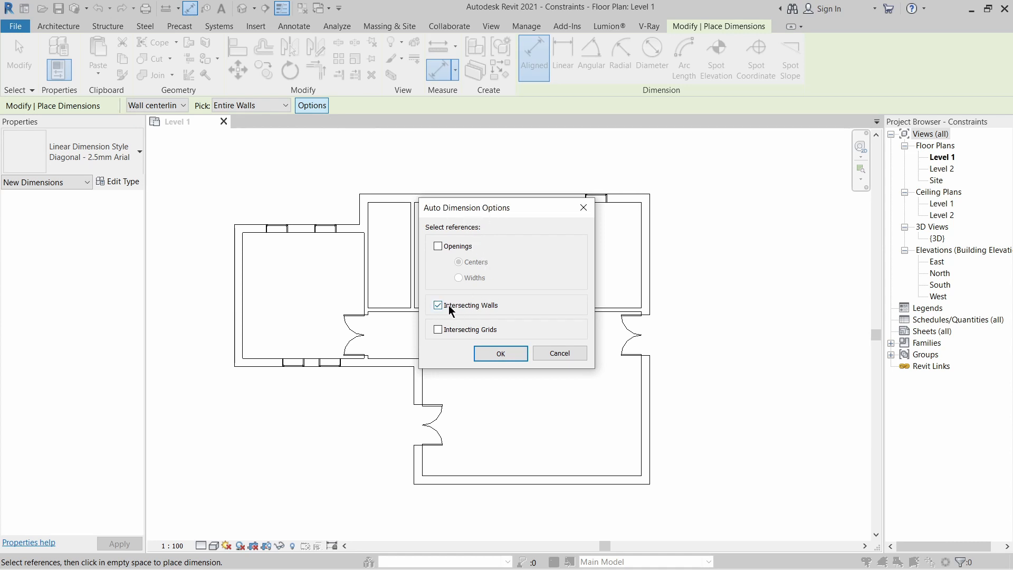
{"action": "mouse_move", "coordinate": [500, 354]}
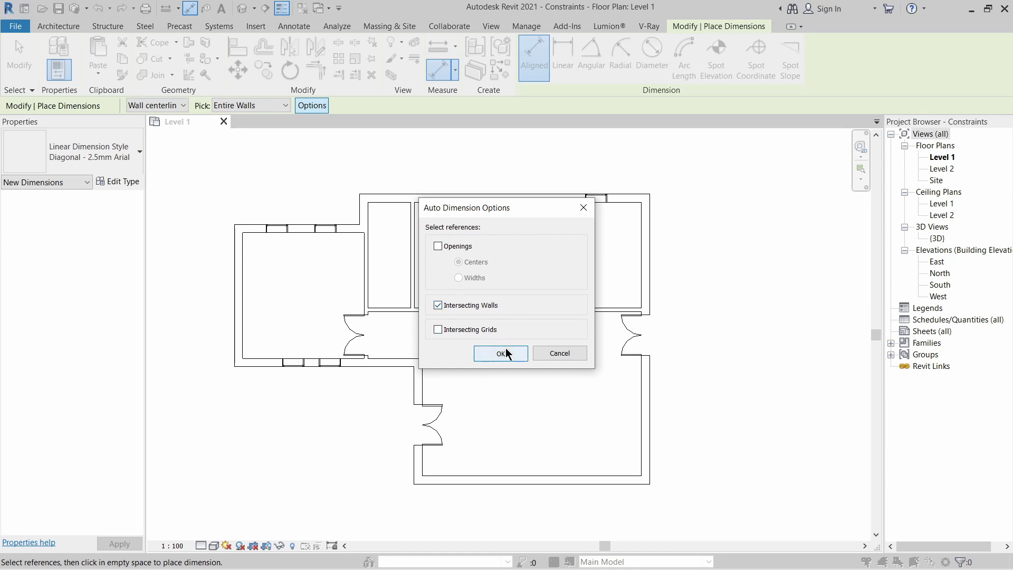
{"action": "left_click", "coordinate": [500, 353]}
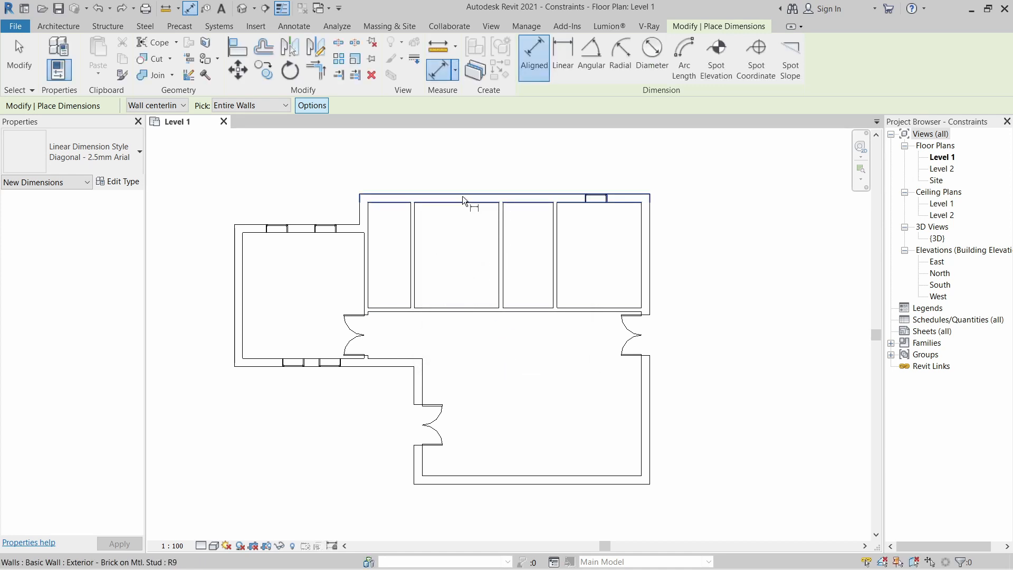
Dimension across the top exterior wall, toggle EQ, and test-select the east wall.
{"action": "left_click", "coordinate": [490, 206]}
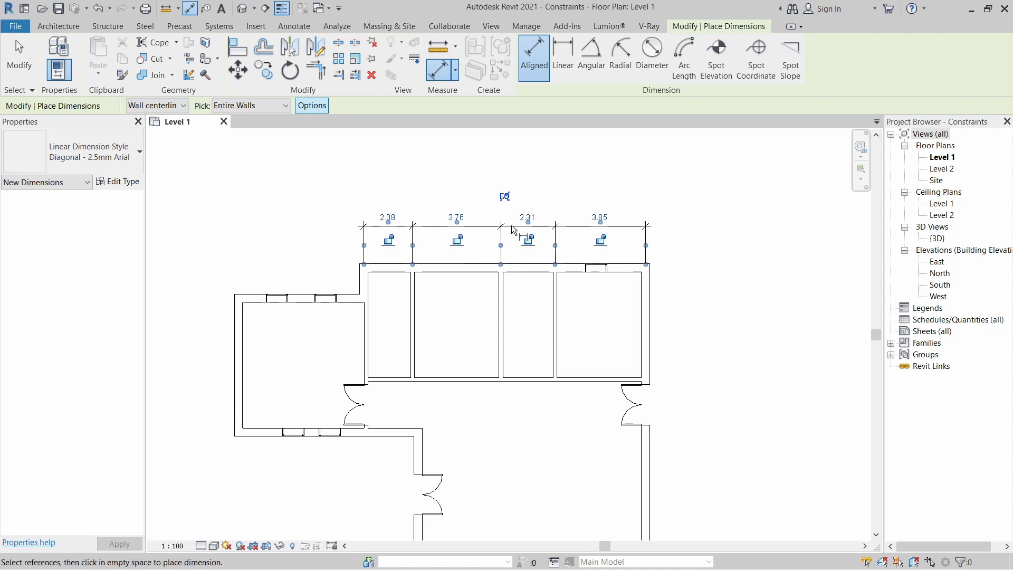
{"action": "left_click", "coordinate": [527, 229]}
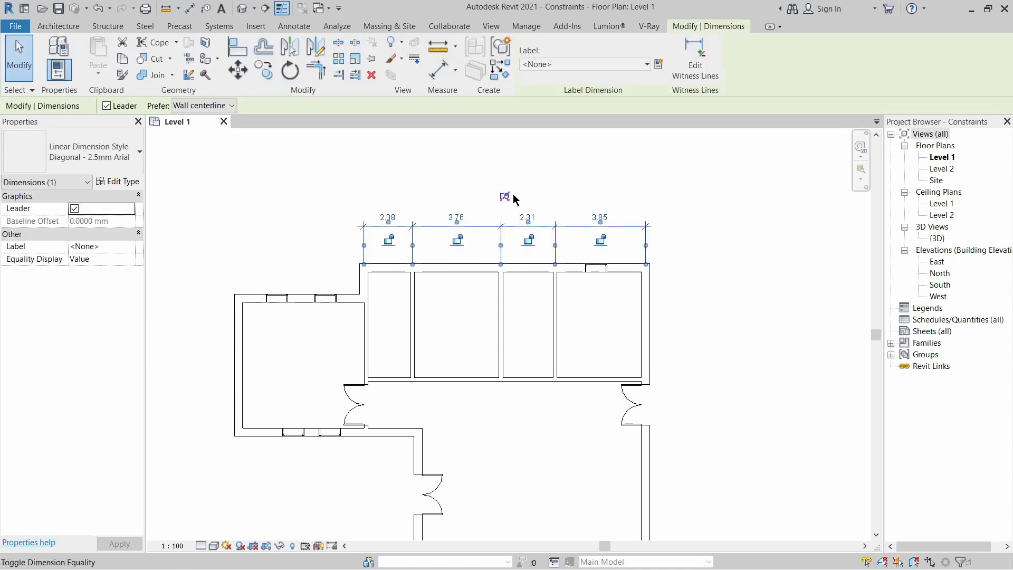
{"action": "mouse_move", "coordinate": [506, 192]}
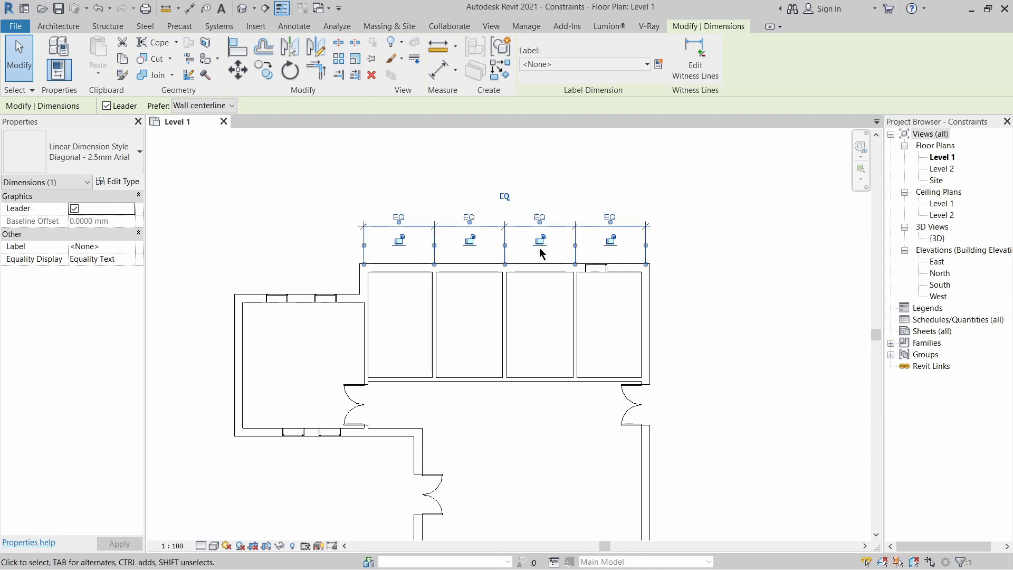
{"action": "mouse_move", "coordinate": [541, 298]}
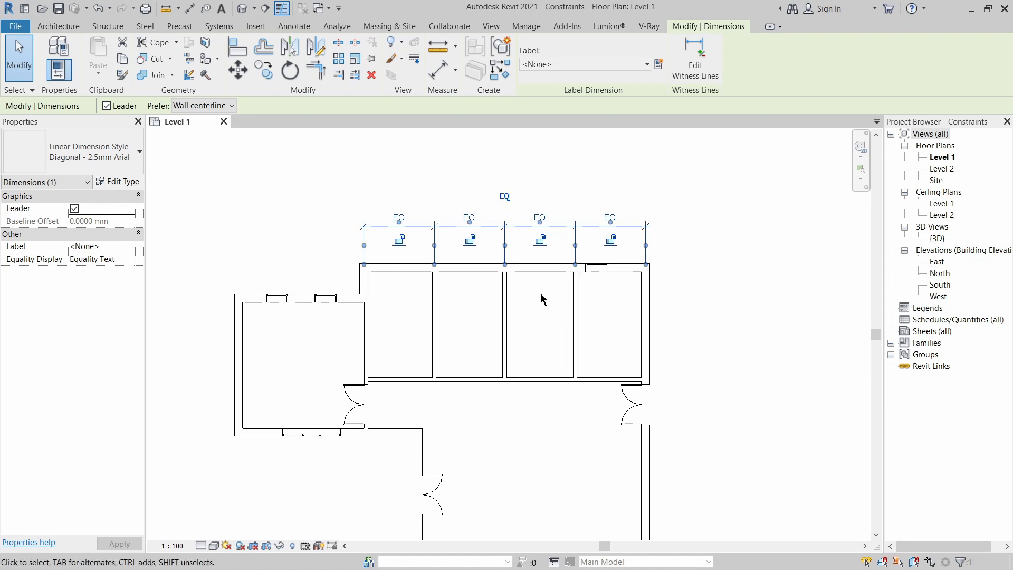
{"action": "mouse_move", "coordinate": [475, 310]}
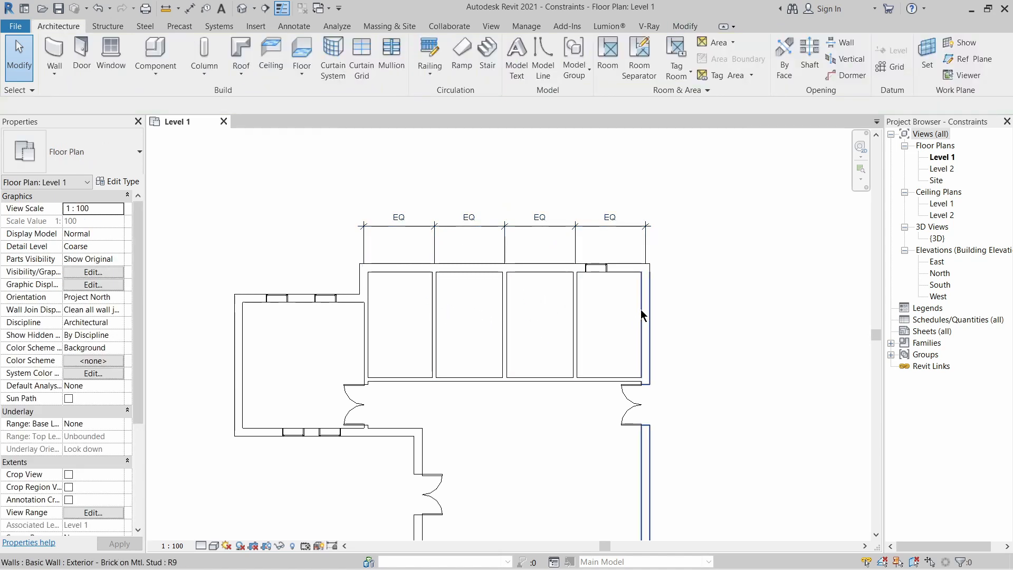
{"action": "left_click", "coordinate": [644, 311]}
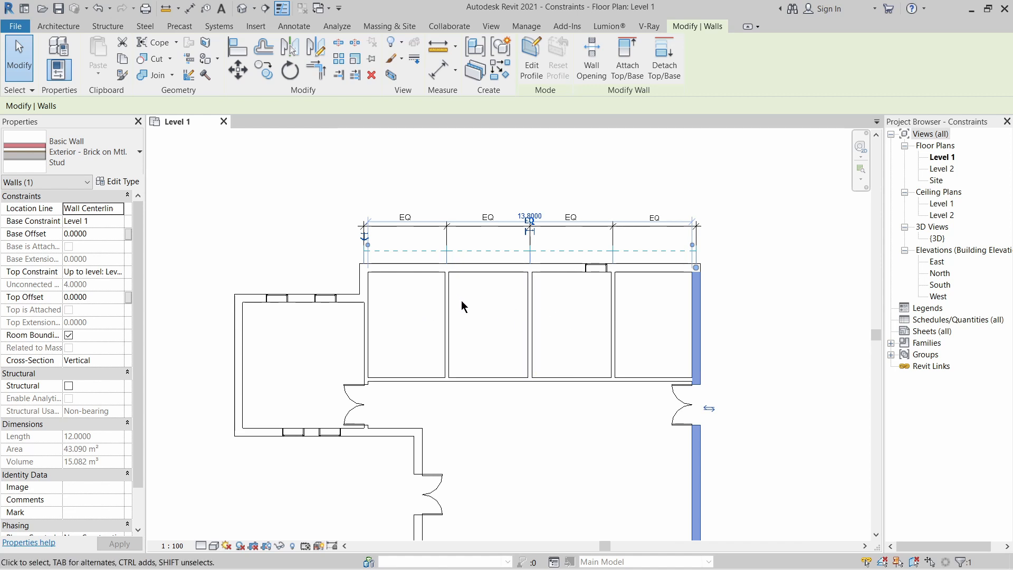
{"action": "mouse_move", "coordinate": [589, 323]}
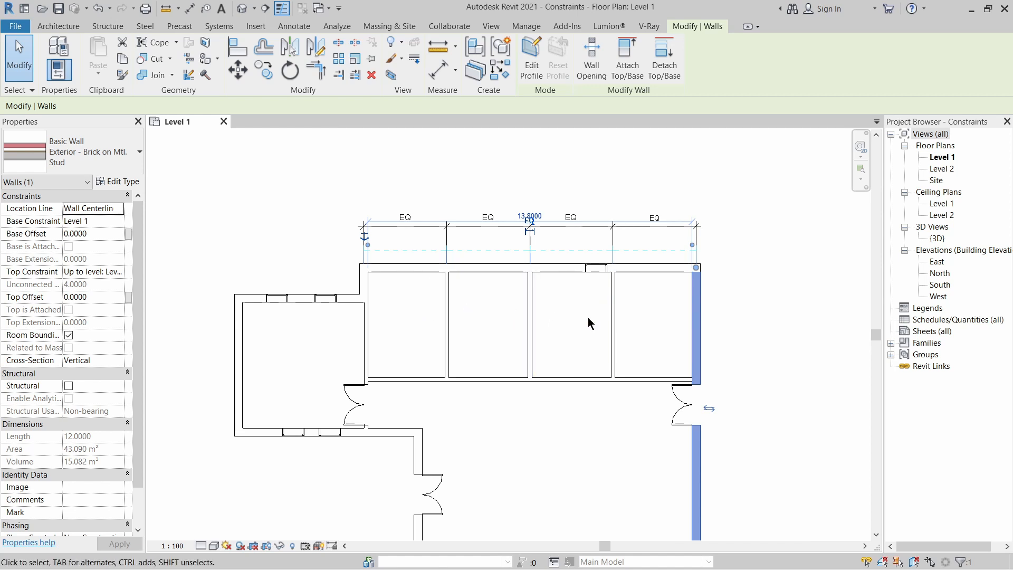
{"action": "mouse_move", "coordinate": [425, 340]}
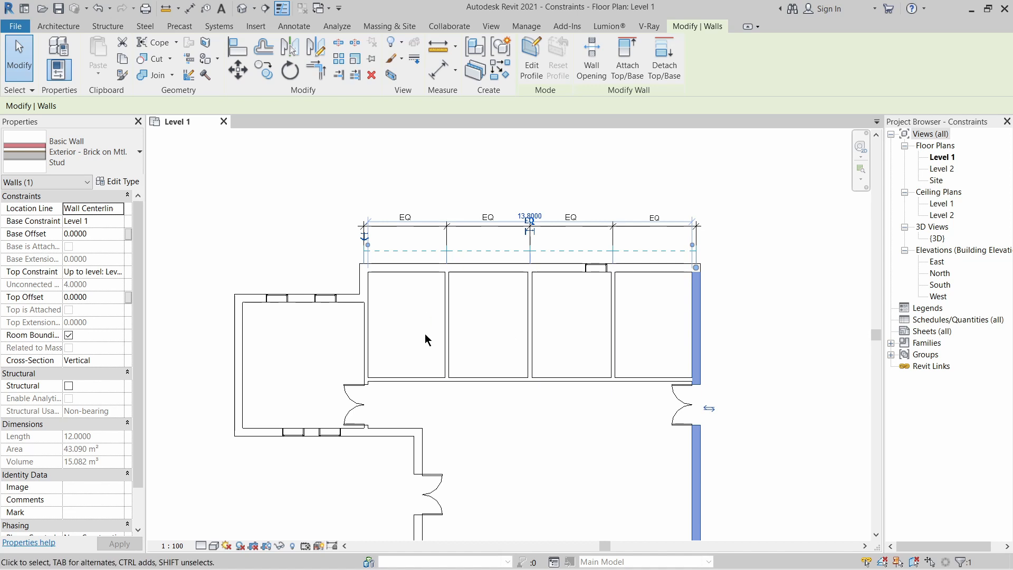
{"action": "mouse_move", "coordinate": [658, 343]}
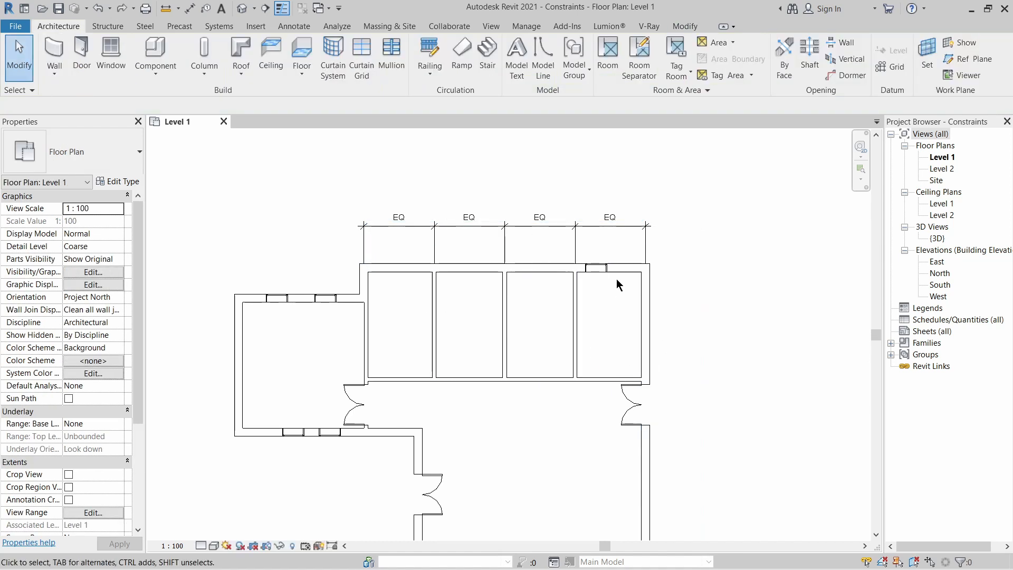
Restart Aligned Dimension with Pick set to Individual References.
{"action": "left_click", "coordinate": [594, 267]}
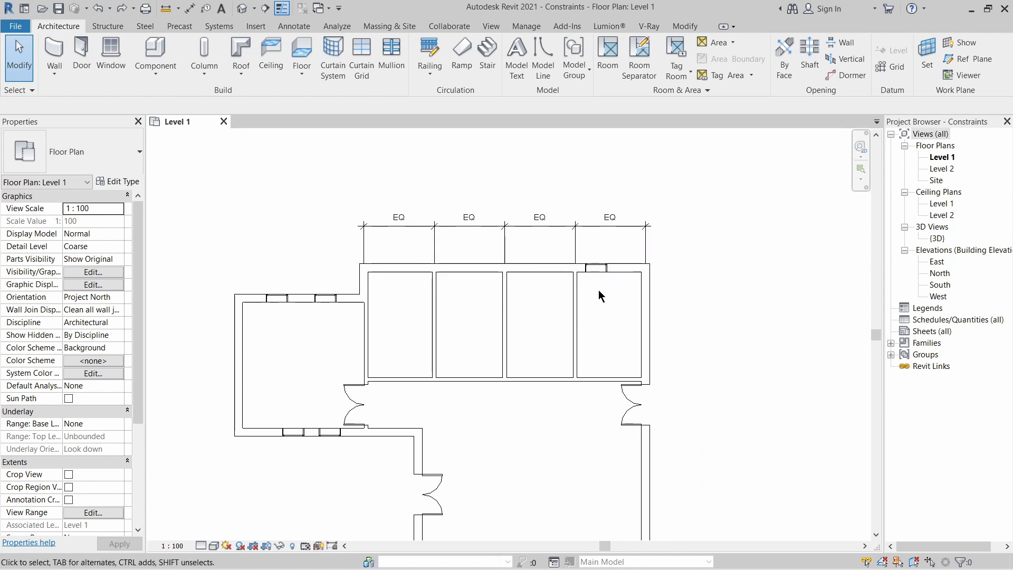
{"action": "left_click", "coordinate": [569, 265]}
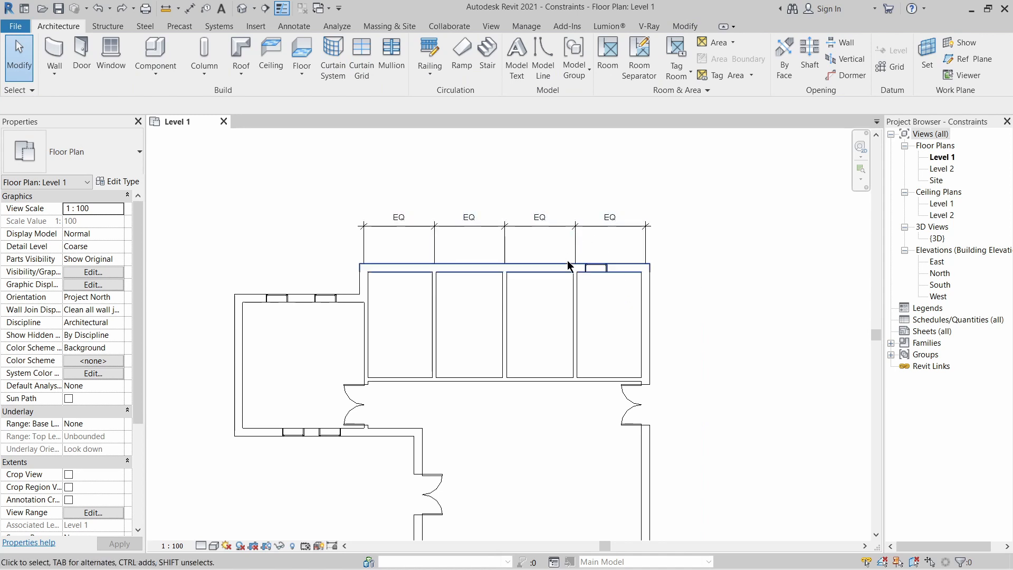
{"action": "left_click", "coordinate": [592, 267]}
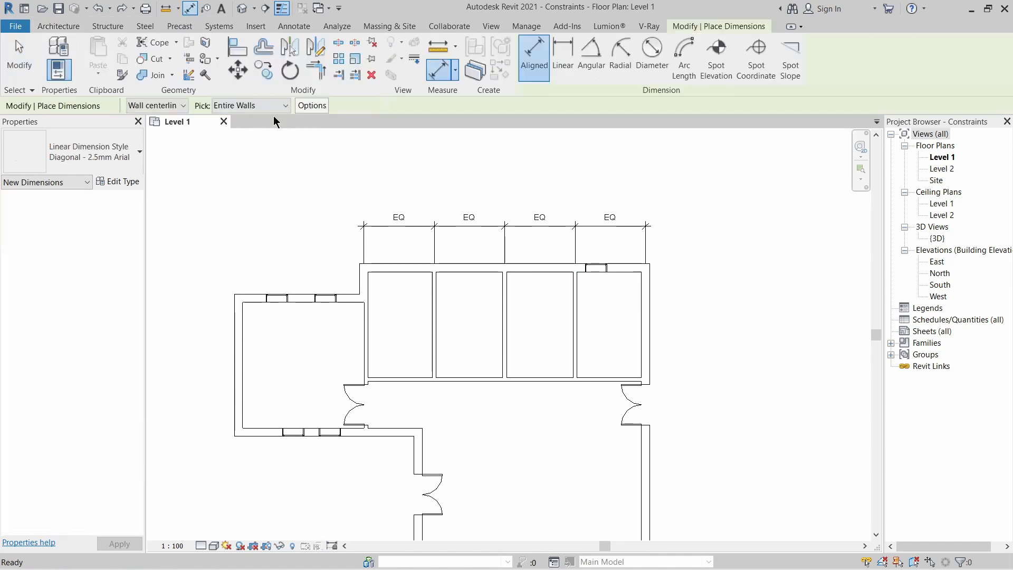
{"action": "left_click", "coordinate": [248, 106]}
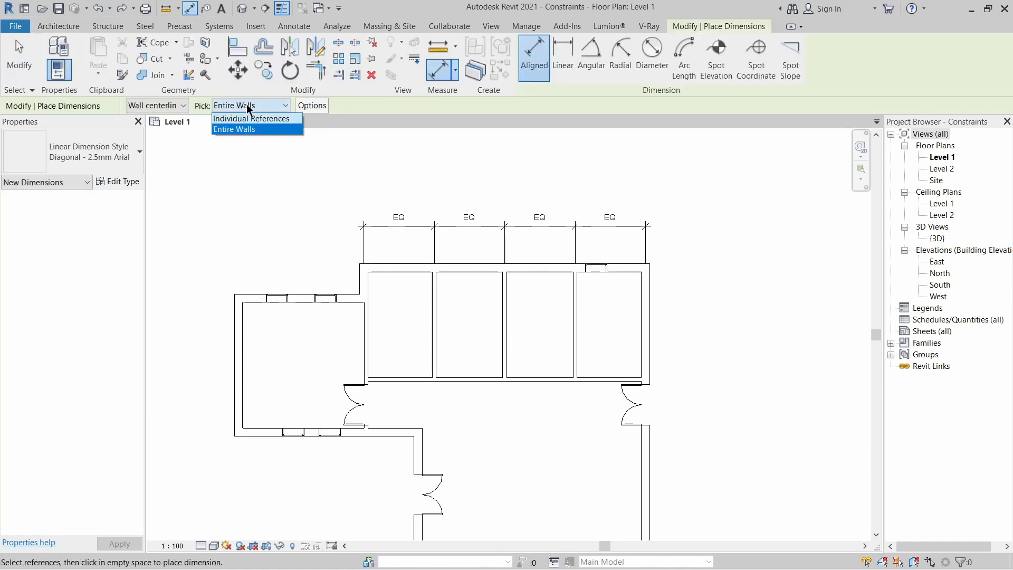
{"action": "mouse_move", "coordinate": [255, 118]}
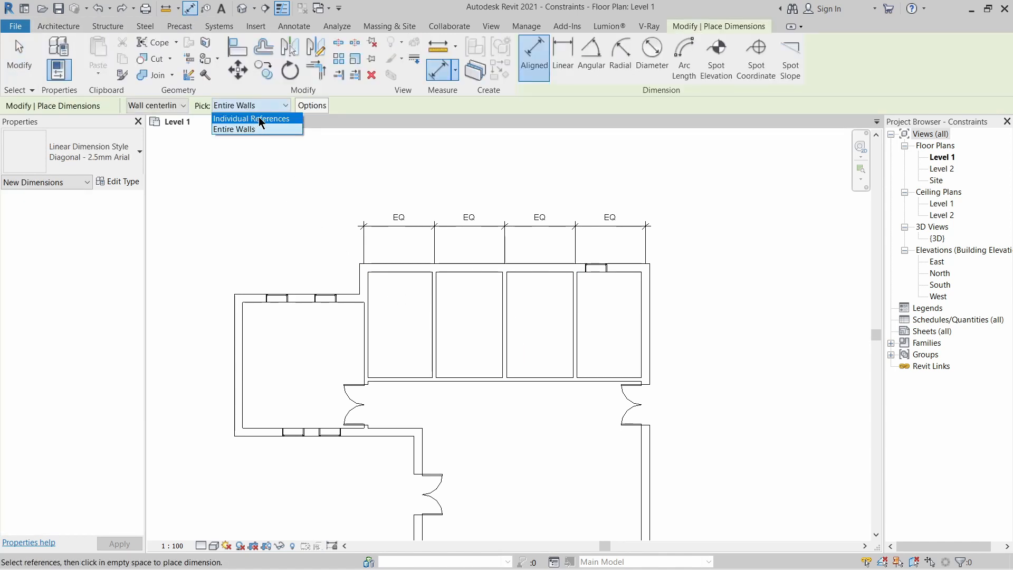
{"action": "left_click", "coordinate": [251, 118]}
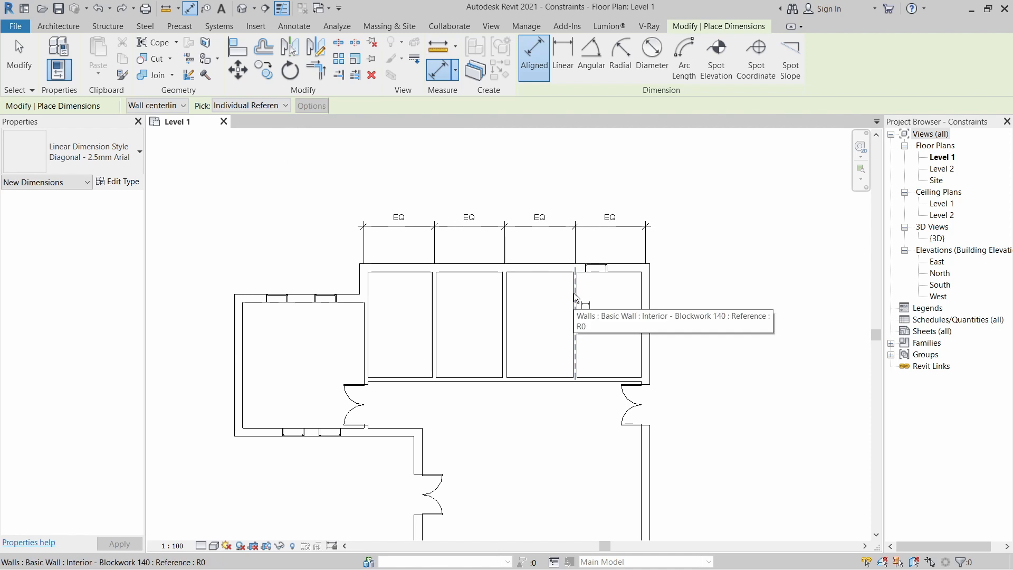
{"action": "mouse_move", "coordinate": [601, 271]}
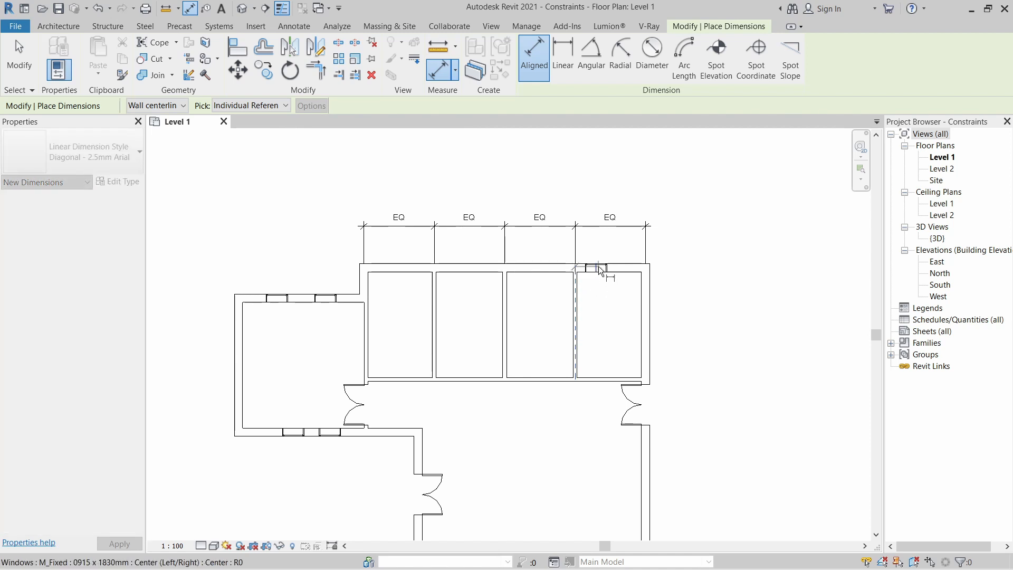
{"action": "mouse_move", "coordinate": [648, 309]}
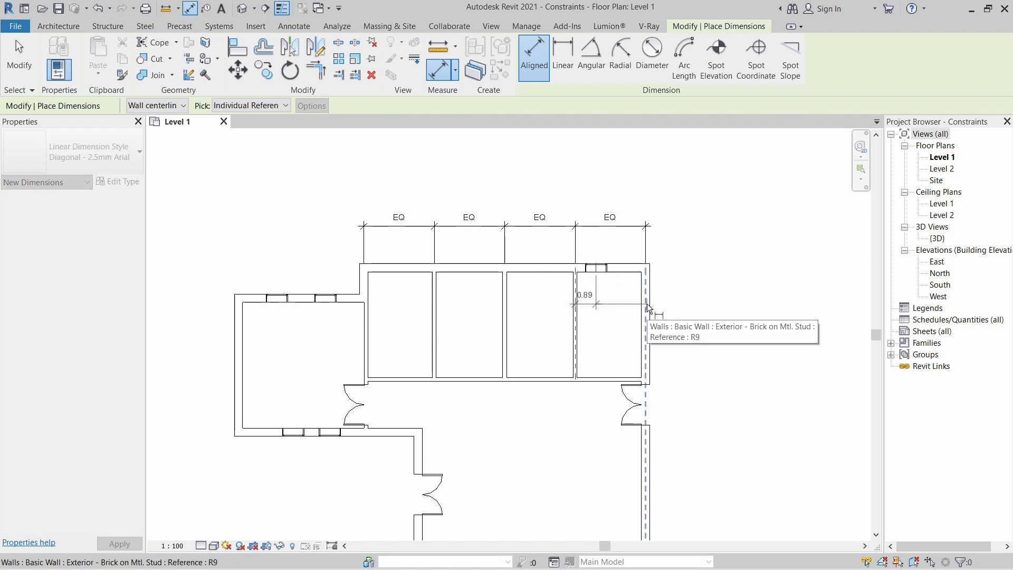
Dimension interior wall, window centre and exterior wall of the end office and make the offsets EQ.
{"action": "left_click", "coordinate": [645, 307]}
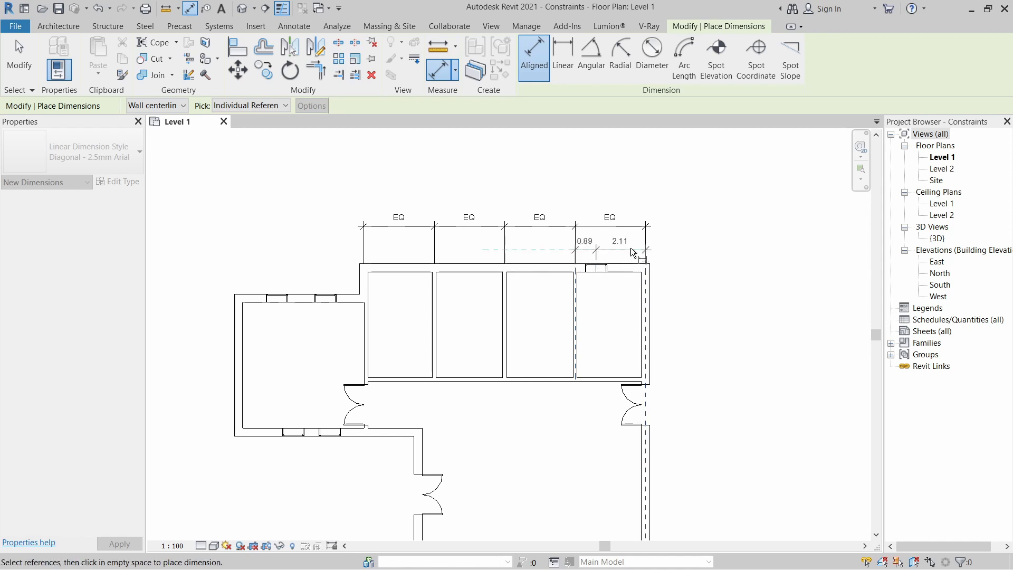
{"action": "left_click", "coordinate": [618, 241]}
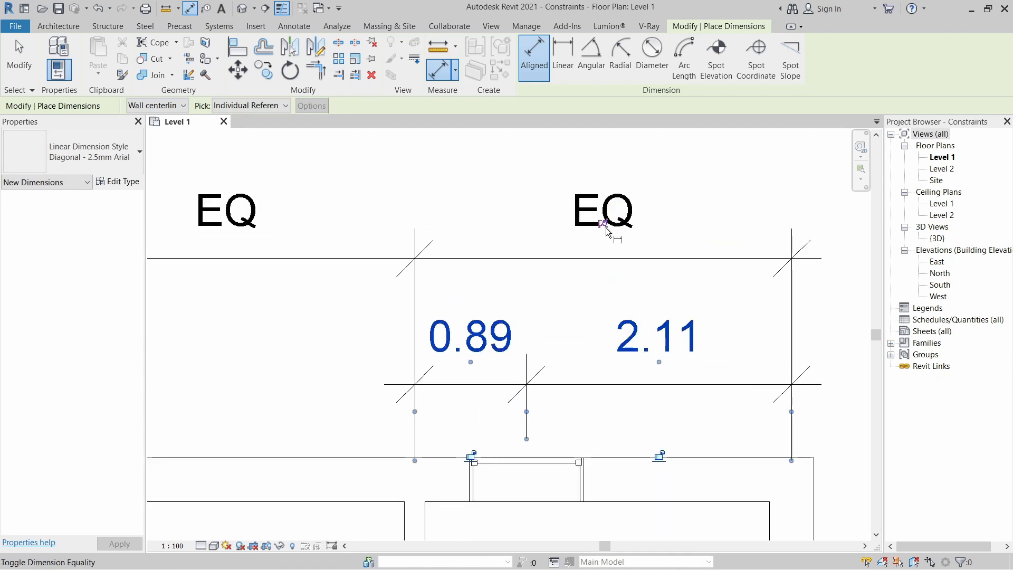
{"action": "left_click", "coordinate": [604, 213]}
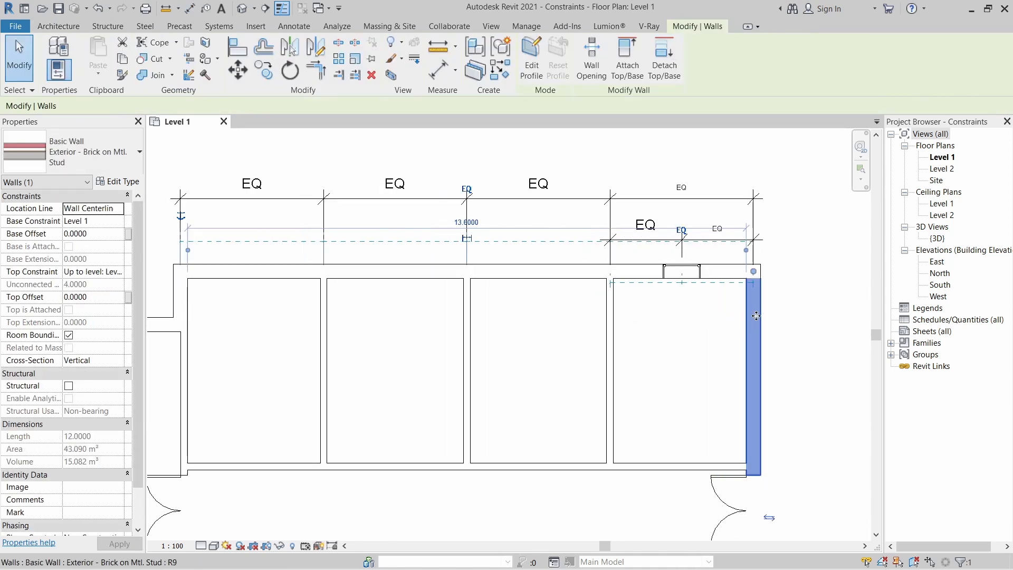
{"action": "left_click", "coordinate": [673, 348]}
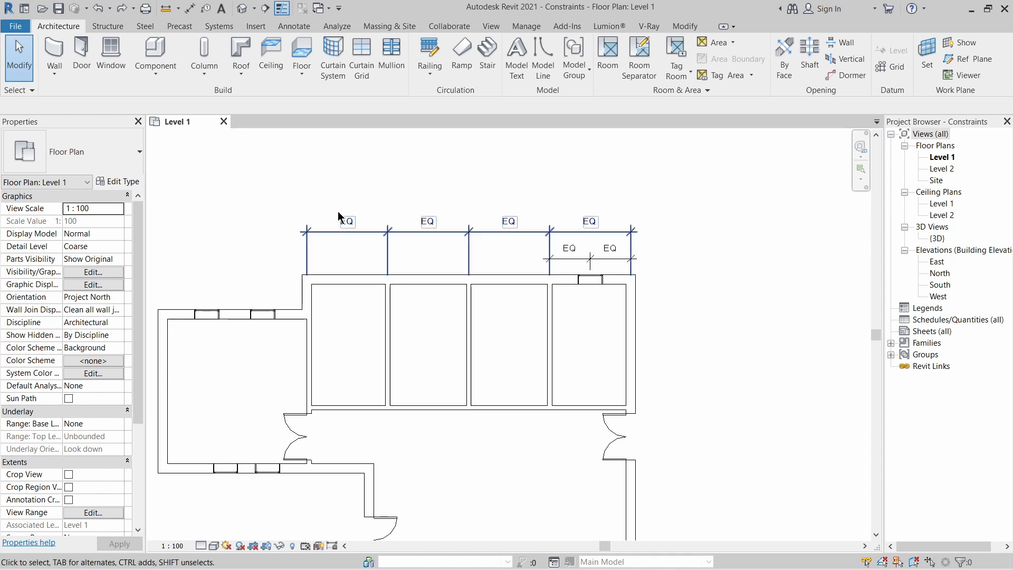
{"action": "mouse_move", "coordinate": [353, 236]}
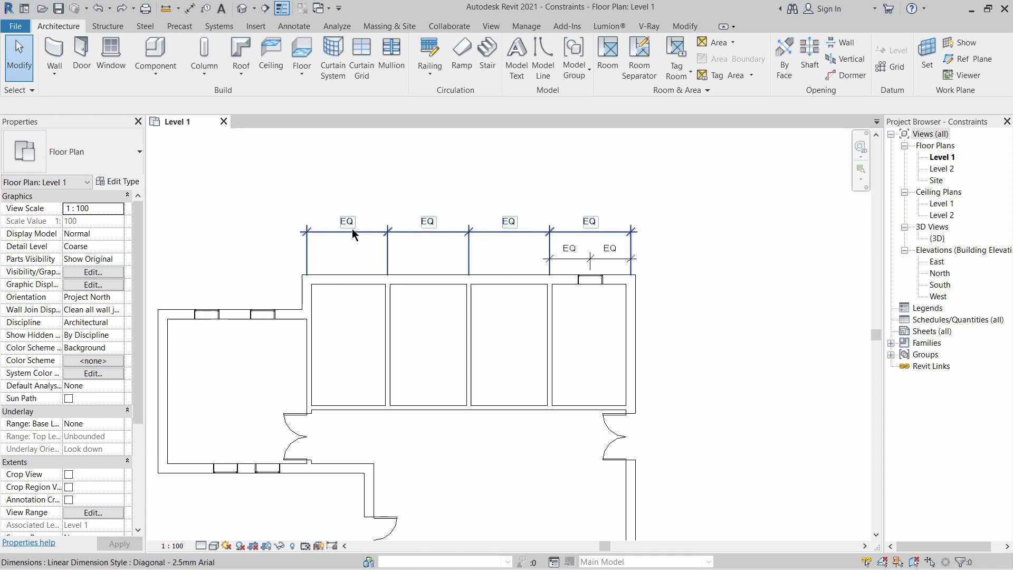
Set the office-width dimension string's Equality Display to Value so it reads 3.00.
{"action": "left_click", "coordinate": [347, 230]}
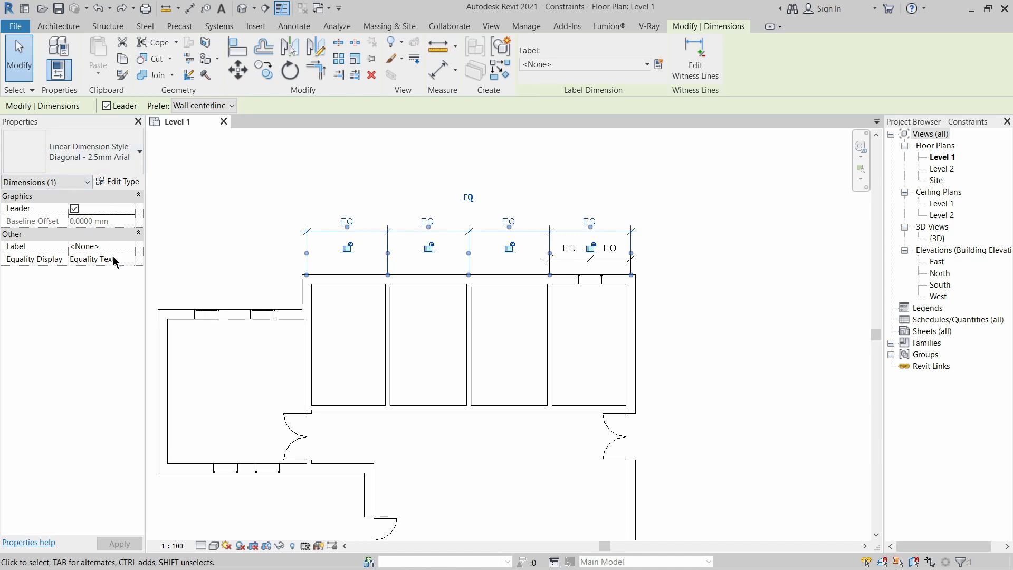
{"action": "mouse_move", "coordinate": [36, 259]}
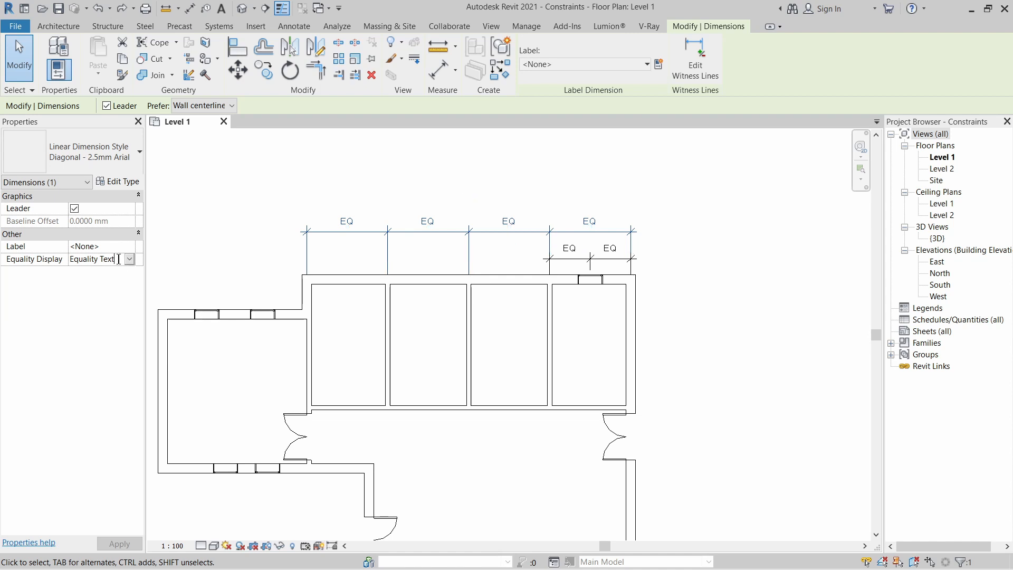
{"action": "left_click", "coordinate": [129, 258]}
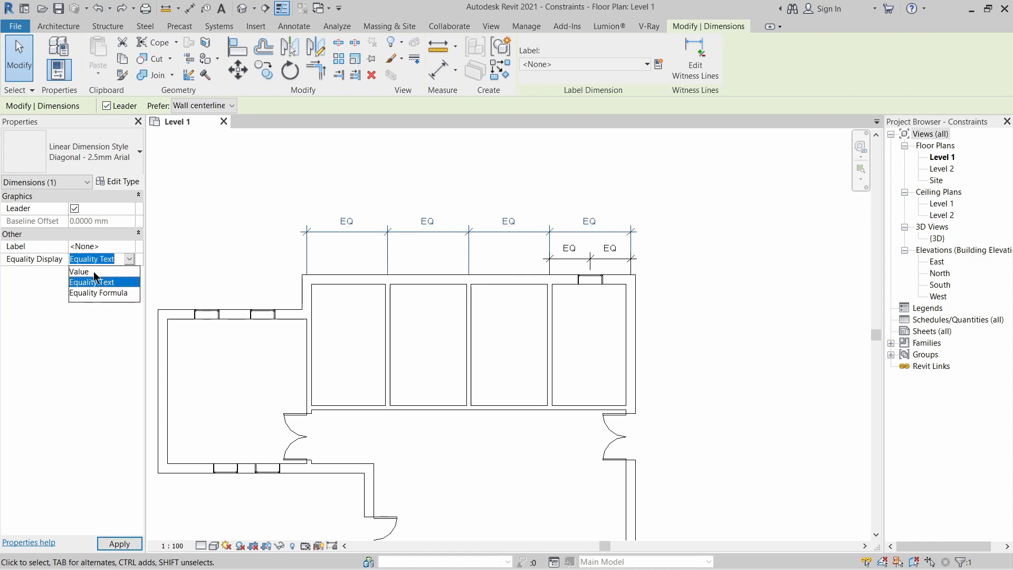
{"action": "left_click", "coordinate": [79, 271]}
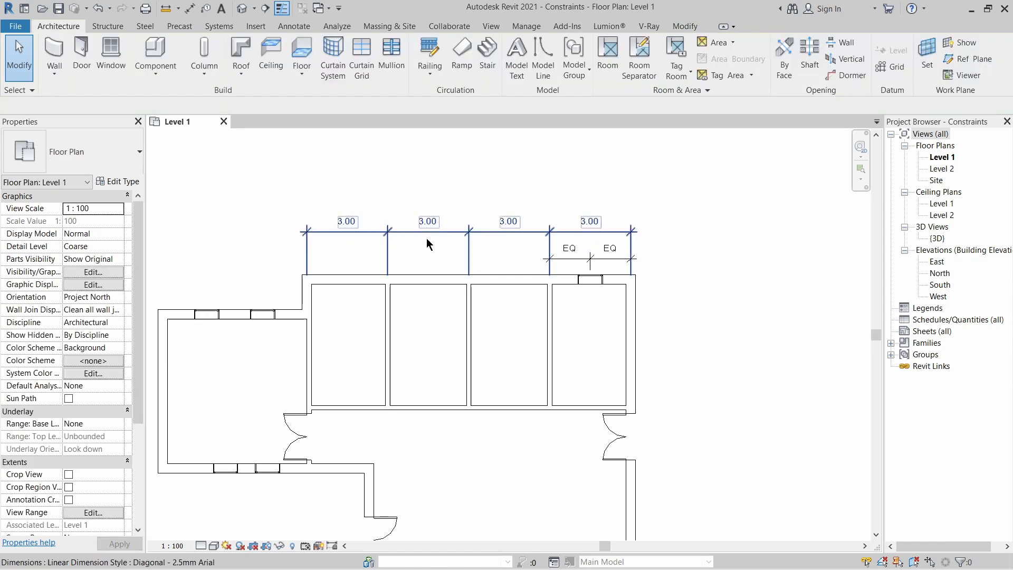
{"action": "left_click", "coordinate": [658, 335]}
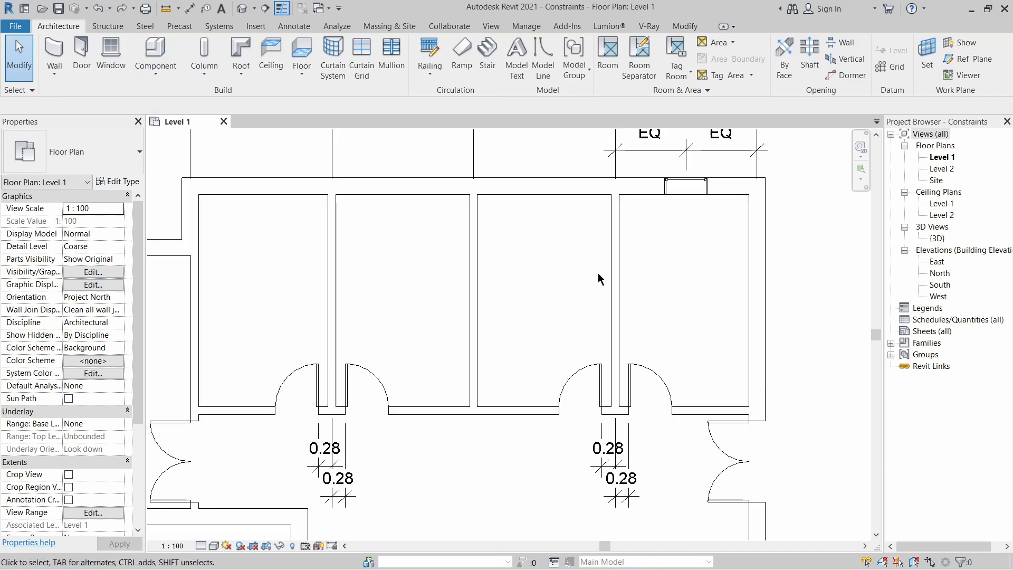
{"action": "mouse_move", "coordinate": [683, 304]}
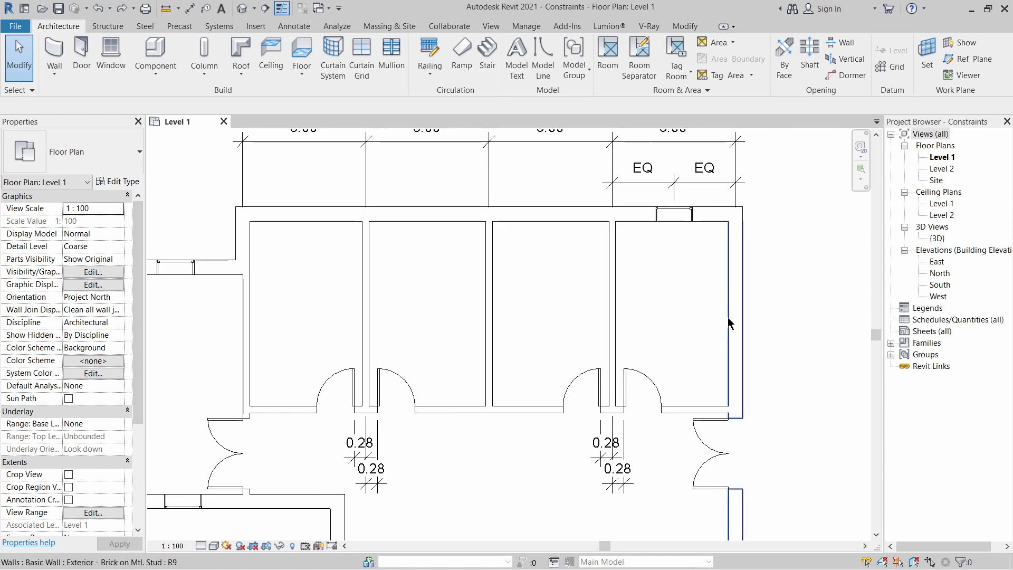
{"action": "left_click", "coordinate": [735, 316]}
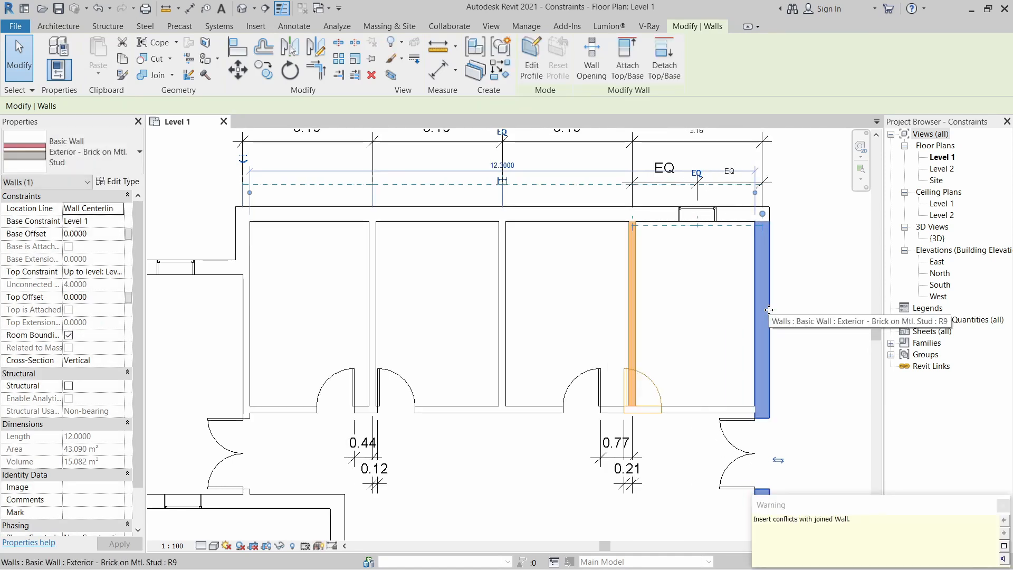
{"action": "mouse_move", "coordinate": [941, 491]}
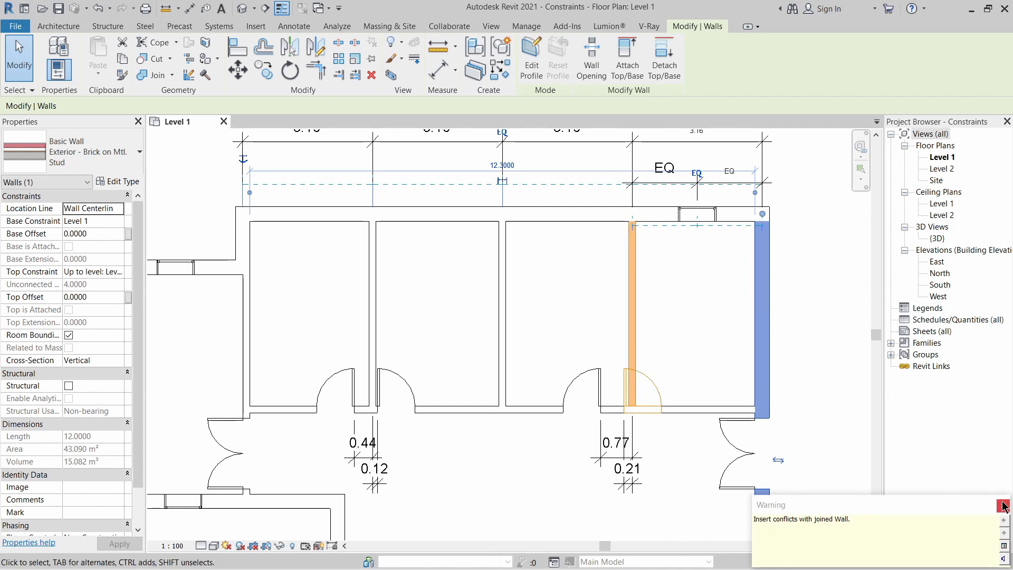
{"action": "left_click", "coordinate": [1004, 504]}
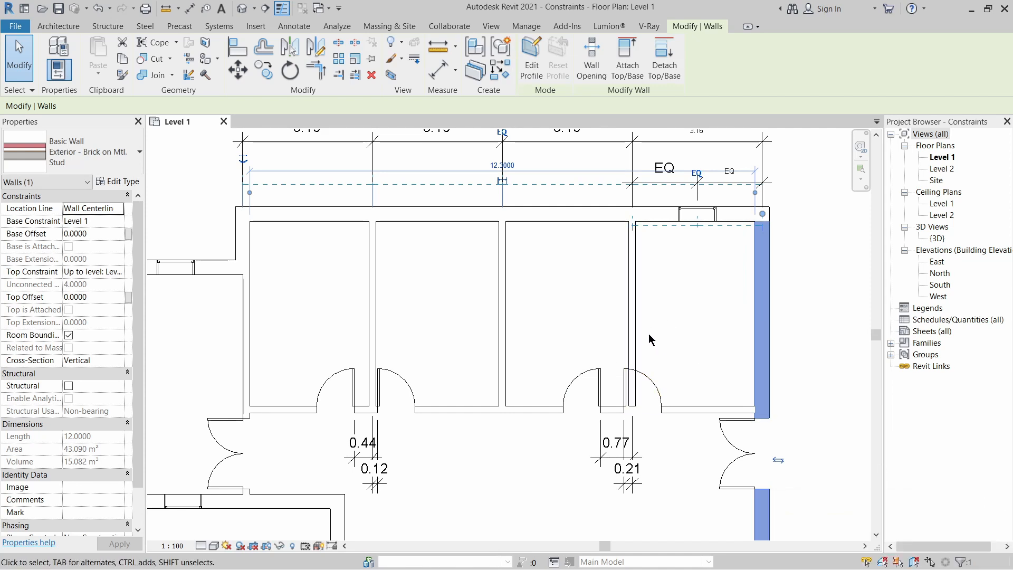
{"action": "left_click", "coordinate": [391, 355]}
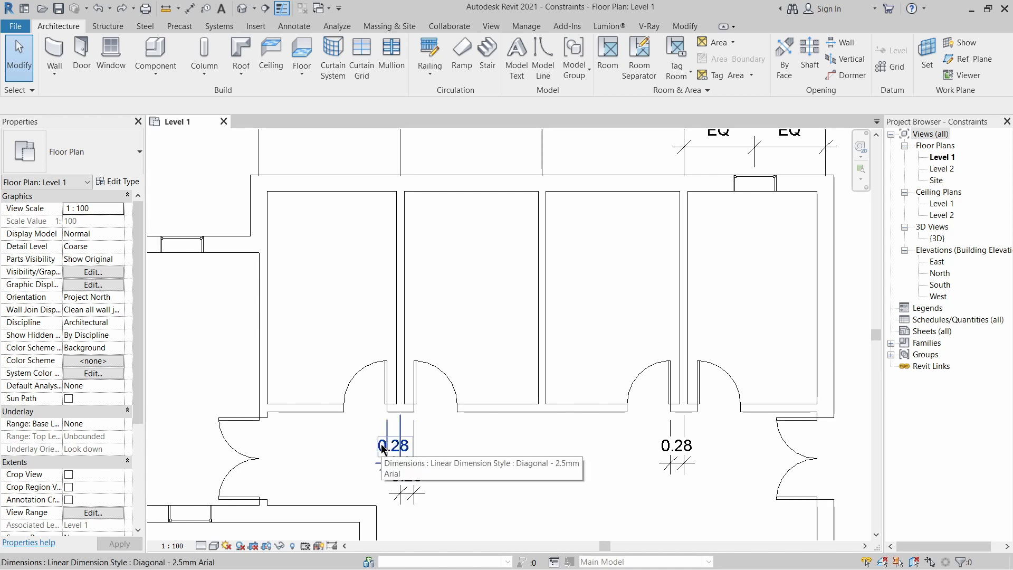
Label the left door's upper offset dimension with a new global parameter 'Door/wall offset'.
{"action": "left_click", "coordinate": [394, 446]}
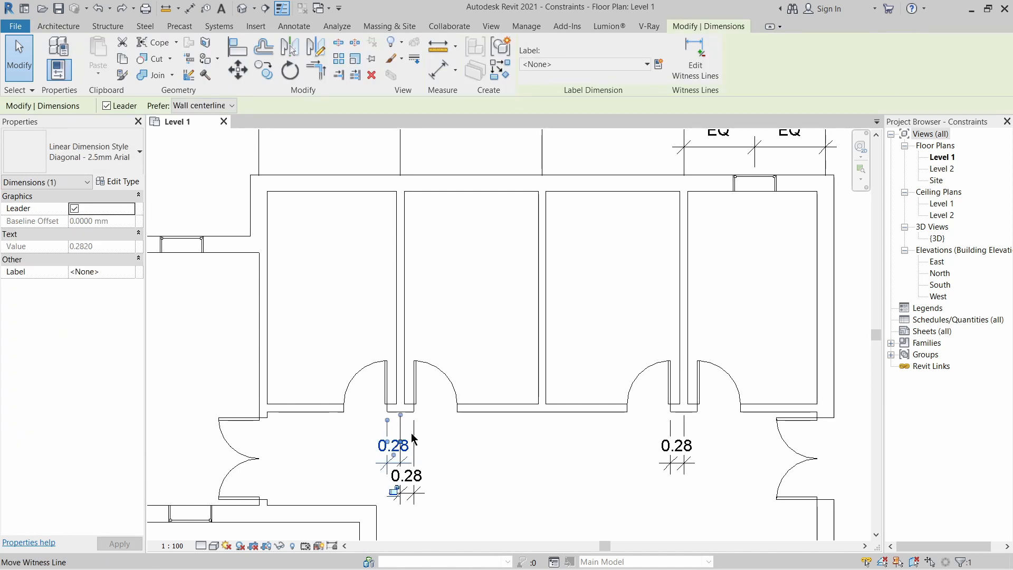
{"action": "mouse_move", "coordinate": [585, 64]}
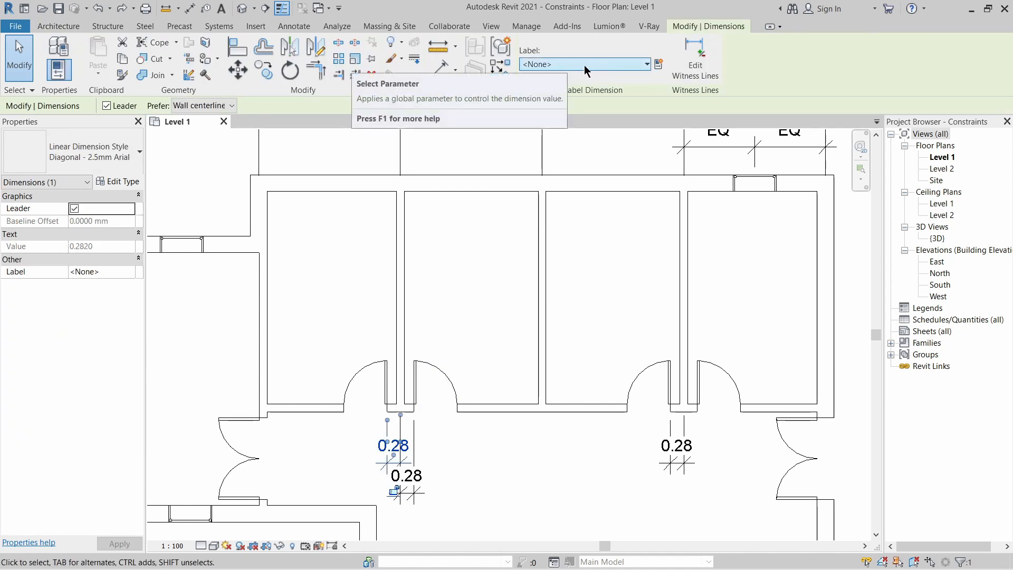
{"action": "left_click", "coordinate": [646, 64]}
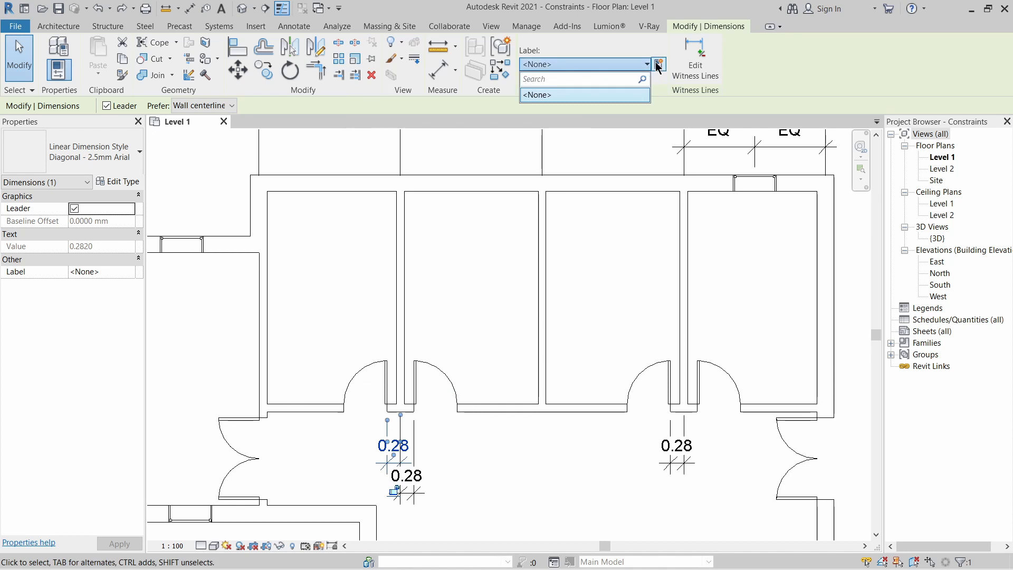
{"action": "left_click", "coordinate": [658, 64]}
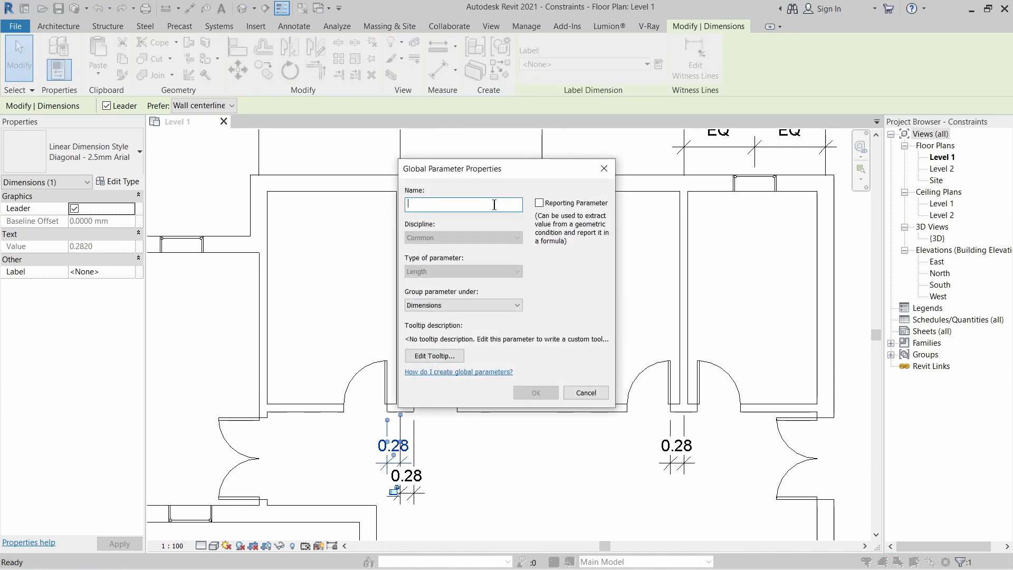
{"action": "type", "text": "Door/wall offset"}
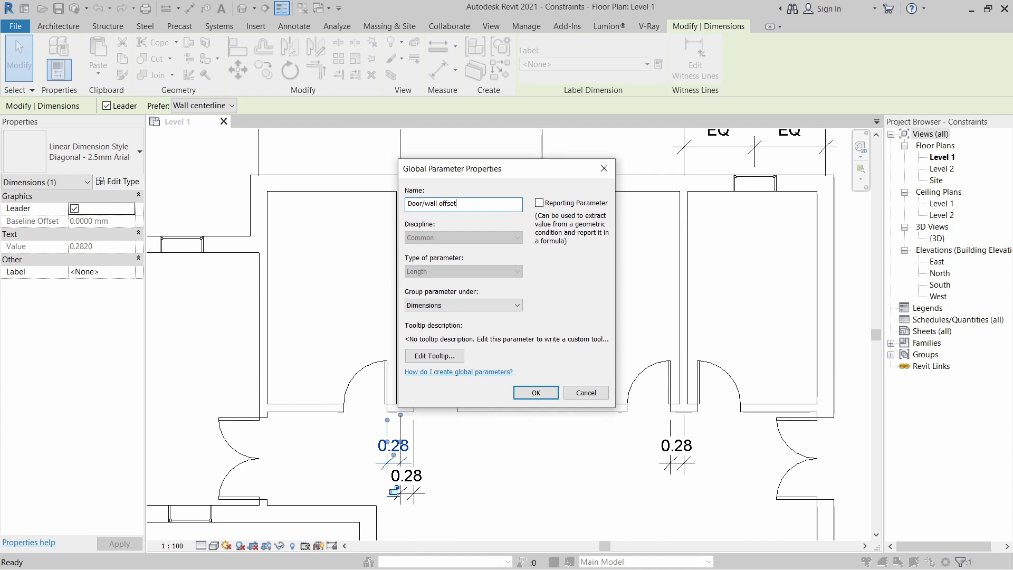
{"action": "left_click", "coordinate": [535, 391]}
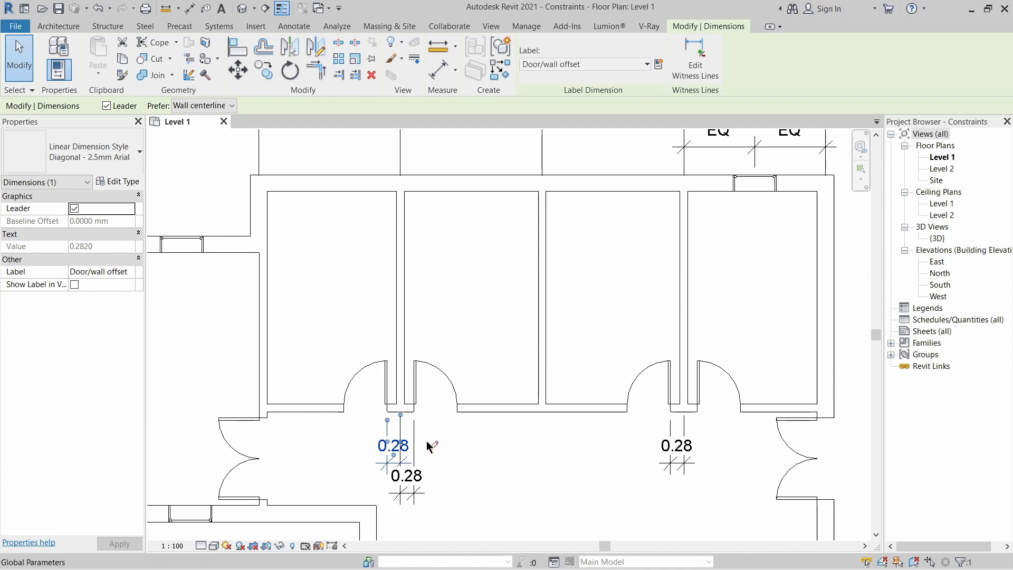
{"action": "mouse_move", "coordinate": [445, 444]}
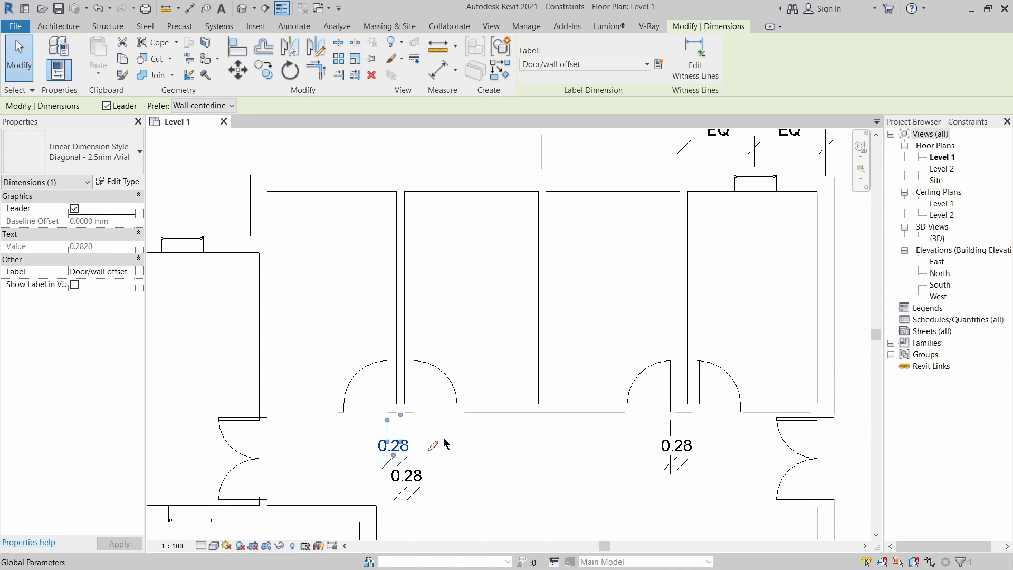
{"action": "mouse_move", "coordinate": [436, 446]}
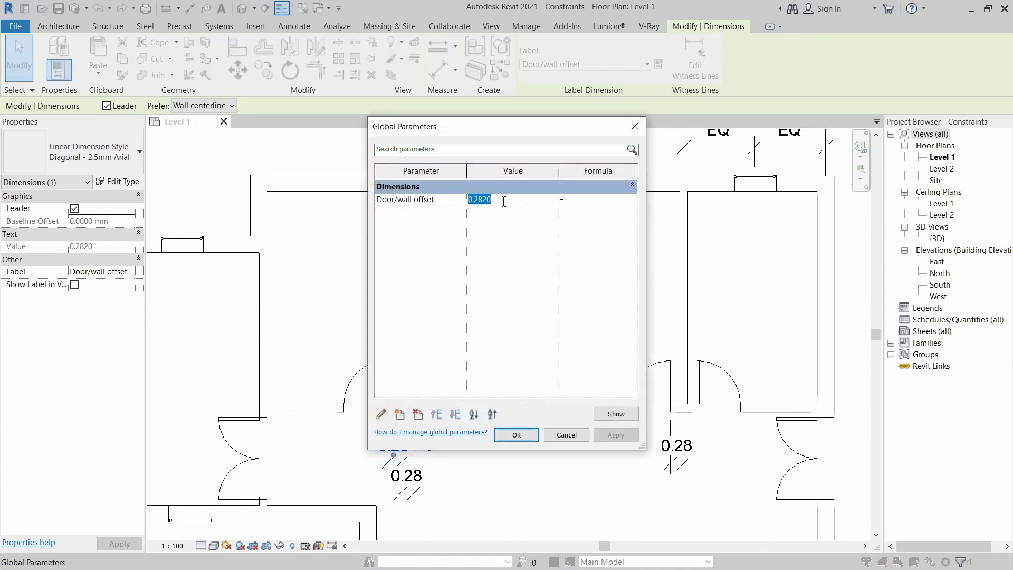
Set the Door/wall offset global parameter value to 0.2000.
{"action": "key", "text": "Delete"}
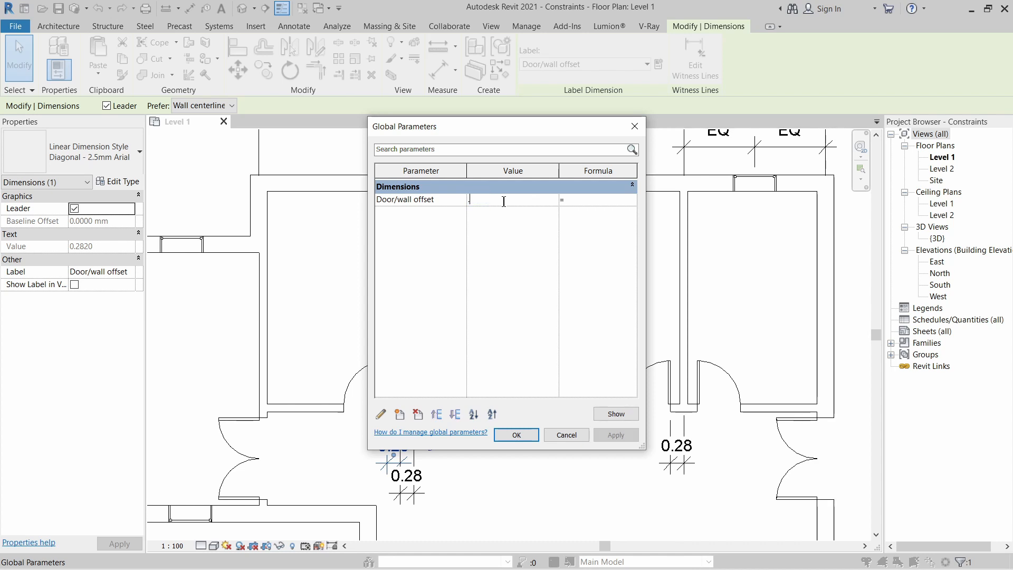
{"action": "type", "text": "0.2000"}
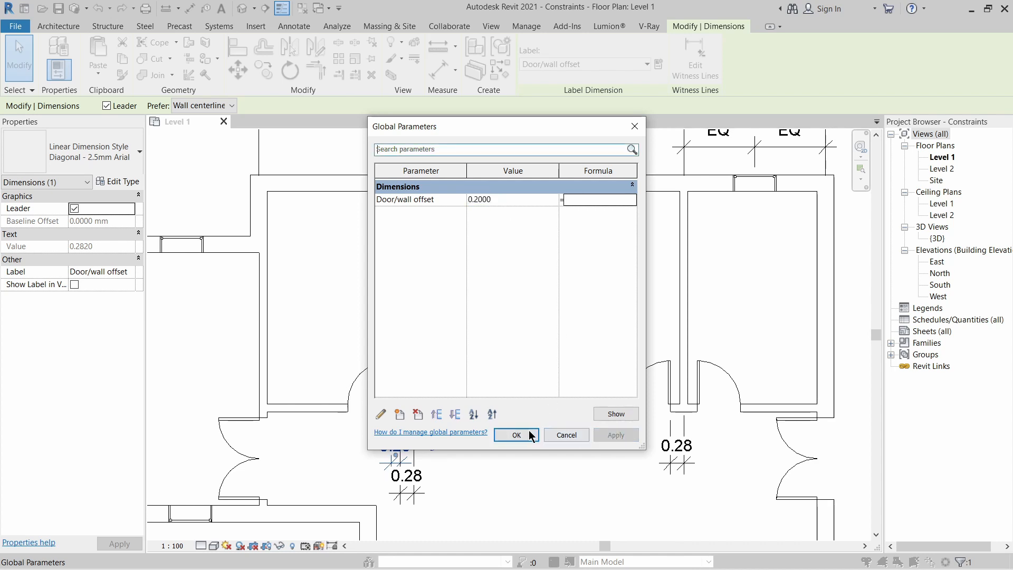
{"action": "left_click", "coordinate": [515, 435]}
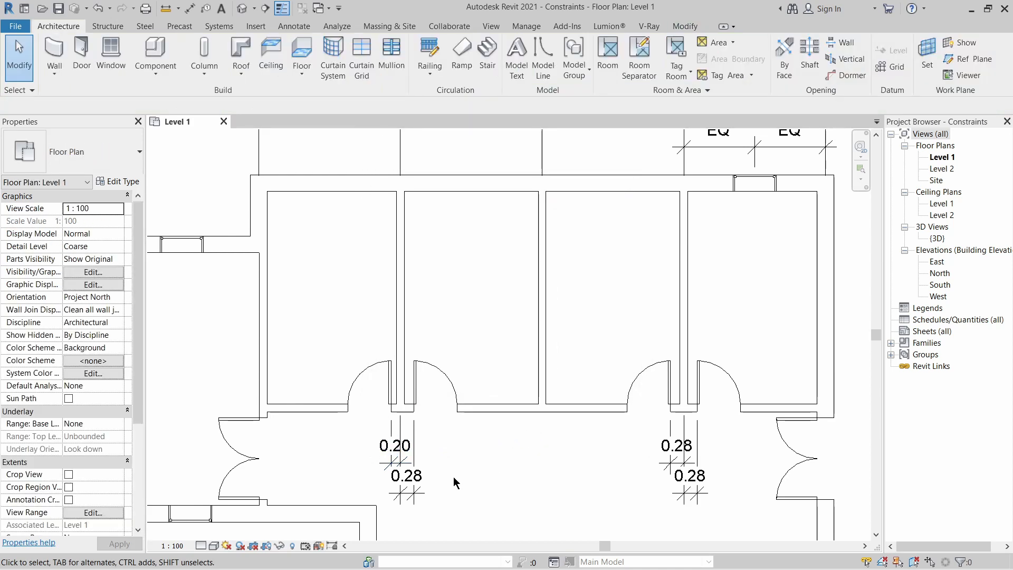
Apply the Door/wall offset label to the remaining door-offset dimensions and test-select the east wall.
{"action": "left_click", "coordinate": [406, 475]}
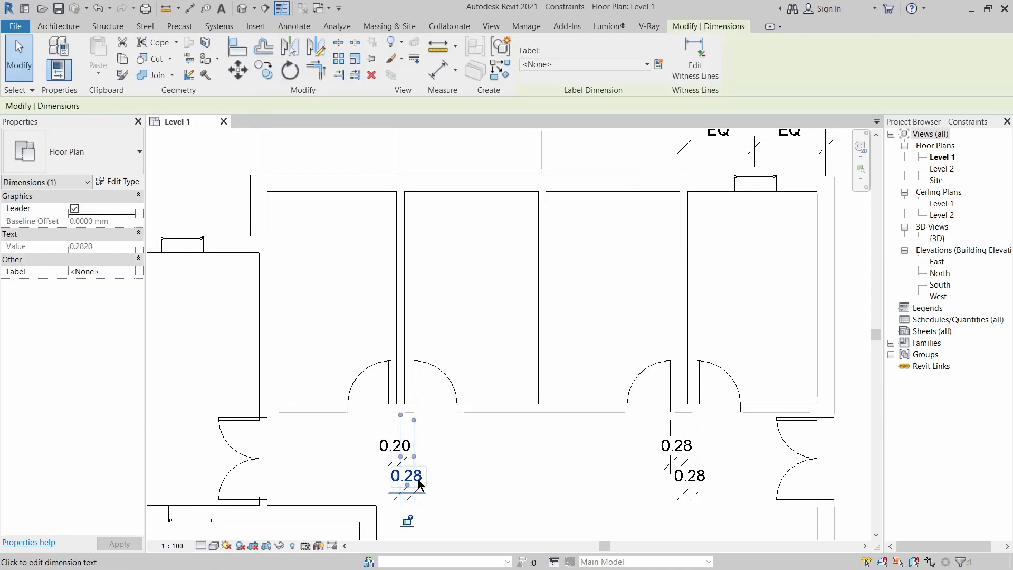
{"action": "left_click", "coordinate": [676, 445]}
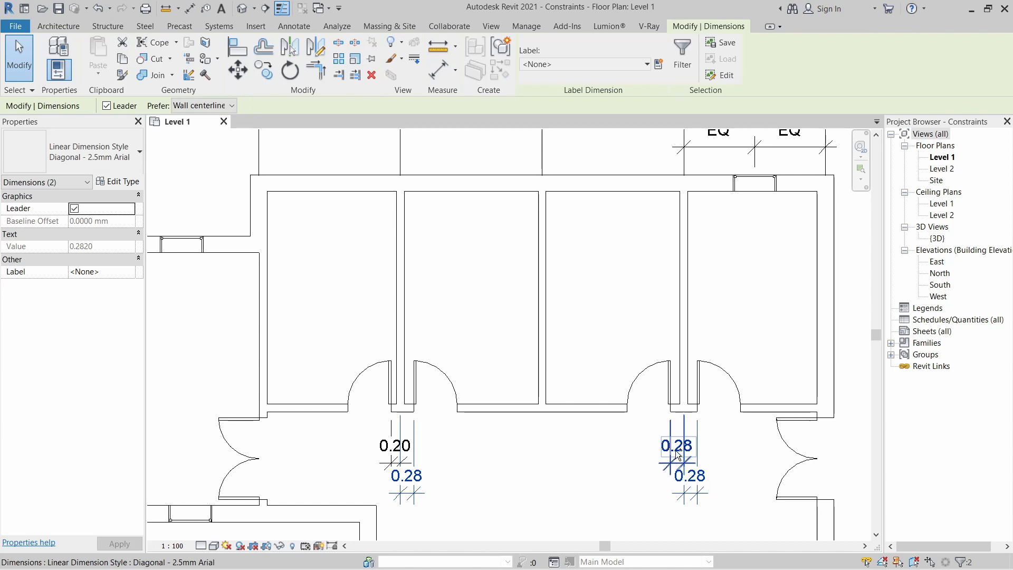
{"action": "left_click", "coordinate": [676, 445]}
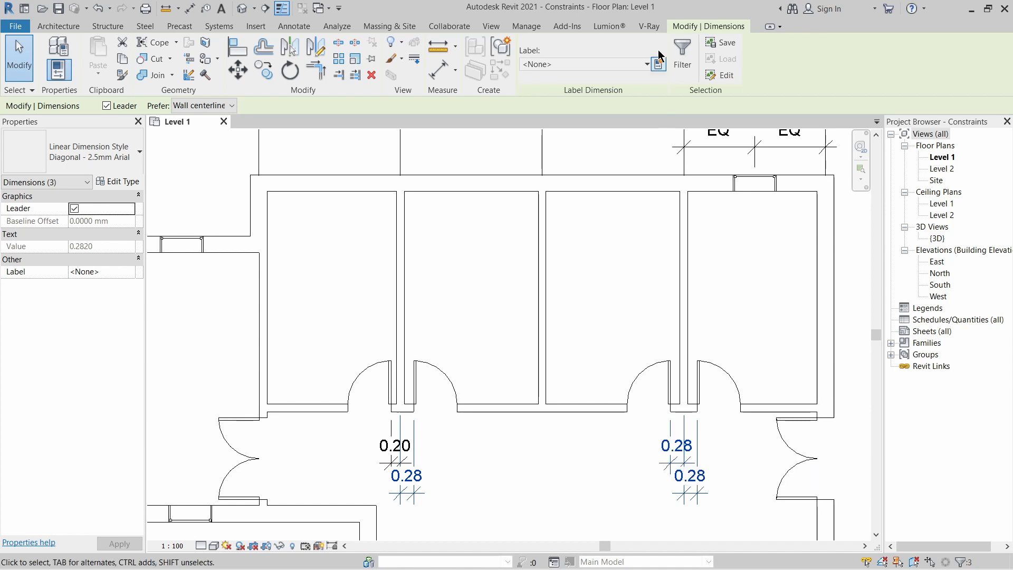
{"action": "left_click", "coordinate": [646, 64]}
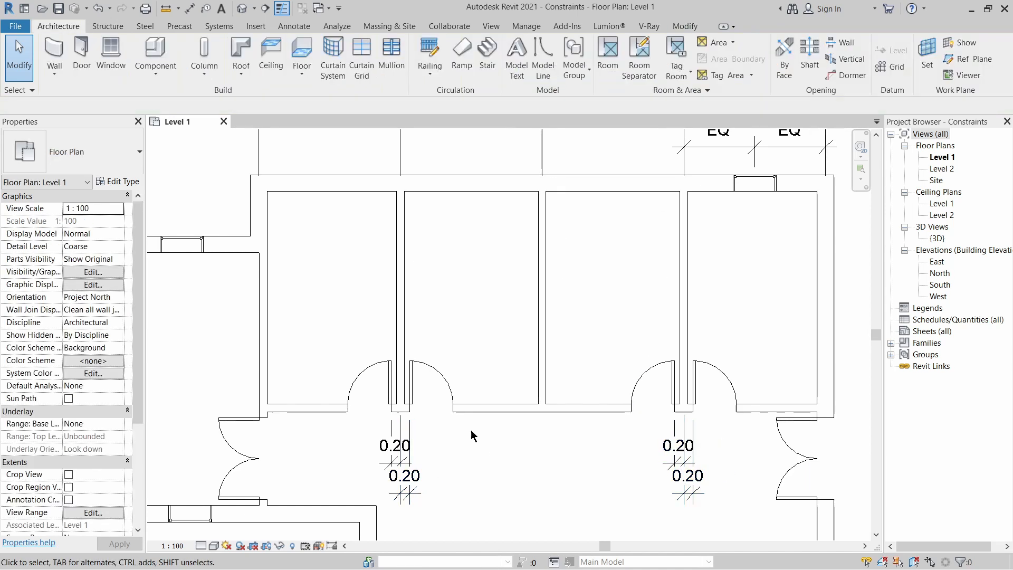
{"action": "left_click", "coordinate": [403, 477]}
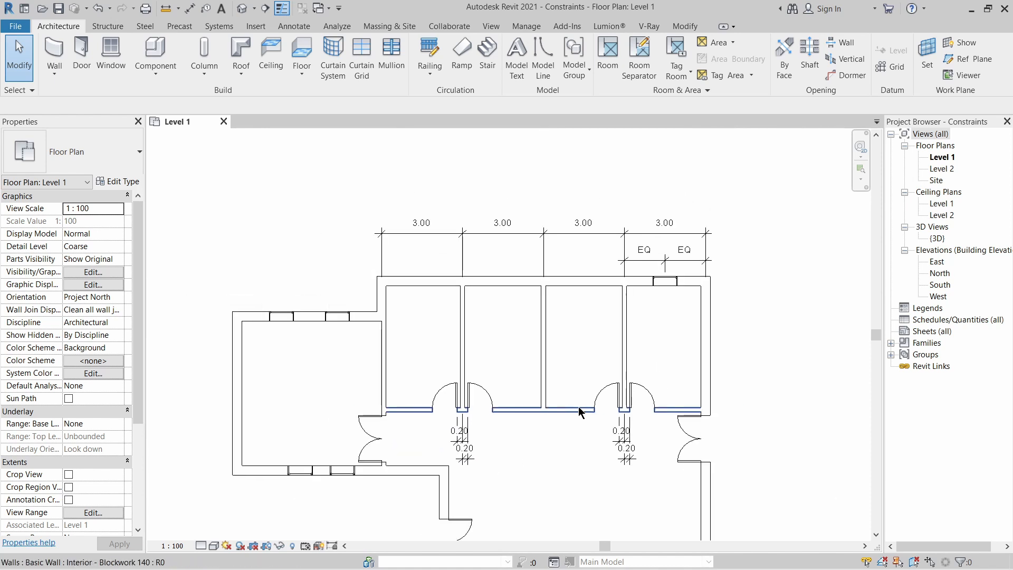
{"action": "left_click", "coordinate": [696, 323]}
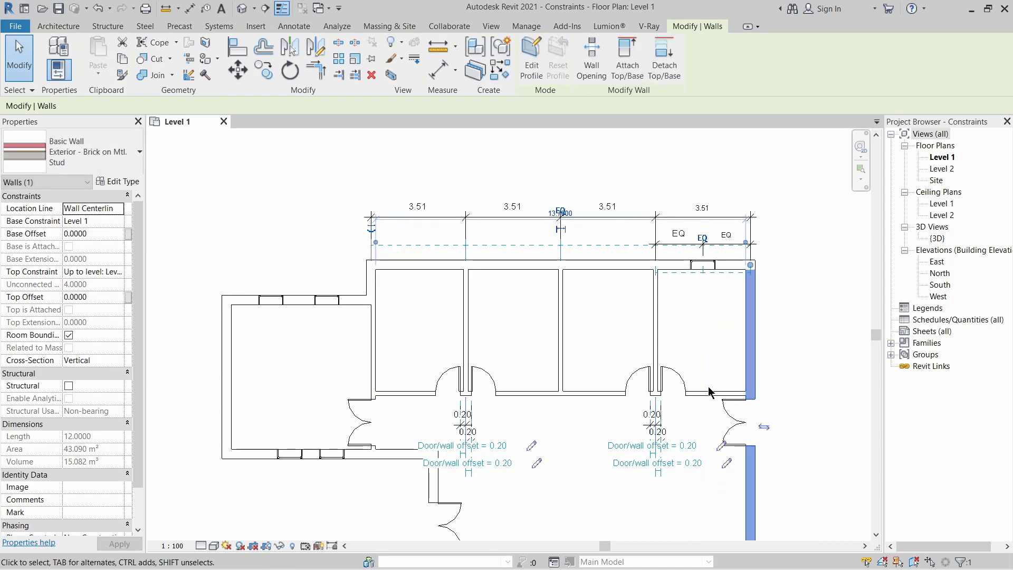
{"action": "mouse_move", "coordinate": [510, 401]}
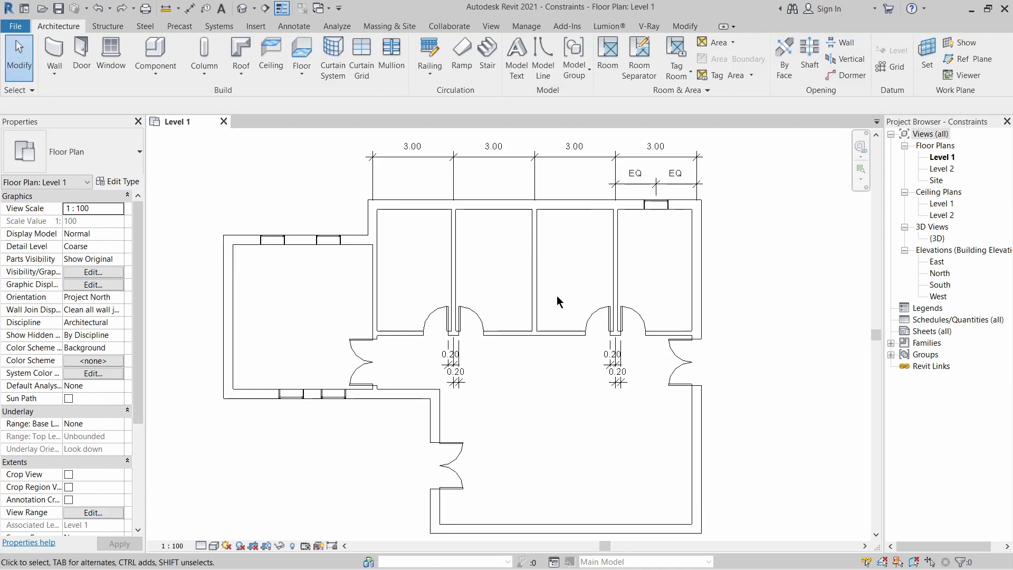
{"action": "mouse_move", "coordinate": [280, 268]}
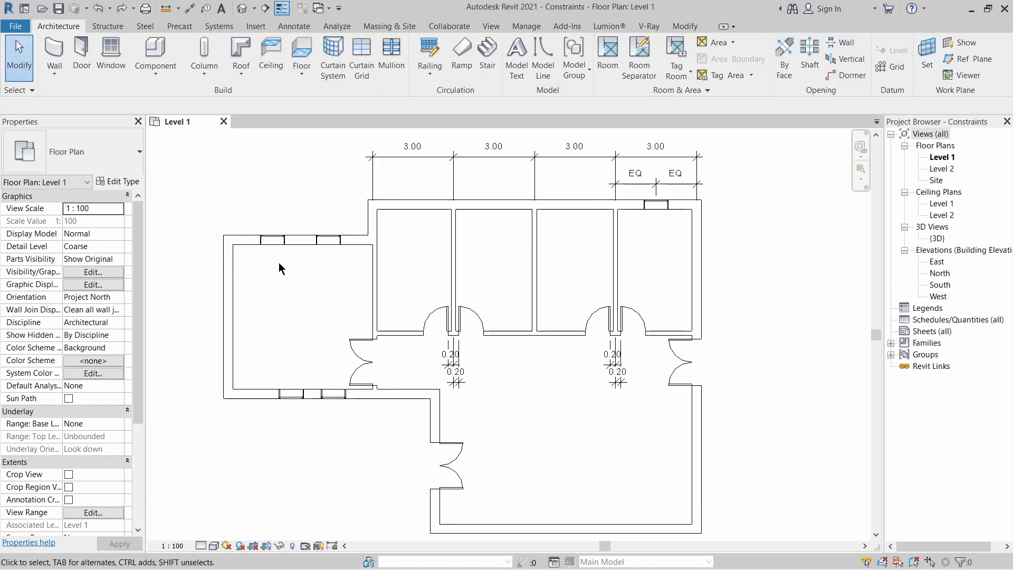
{"action": "mouse_move", "coordinate": [299, 386]}
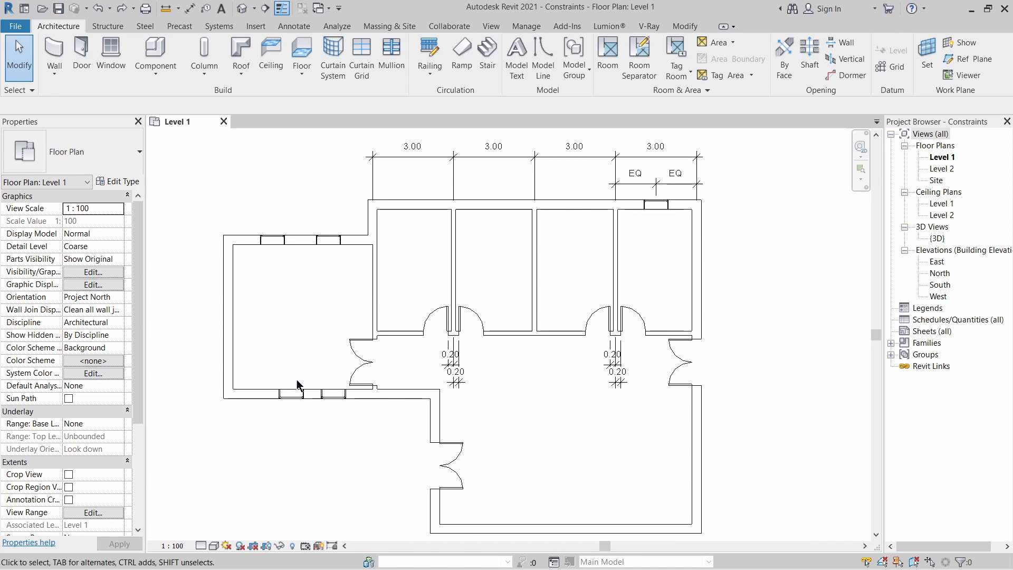
{"action": "mouse_move", "coordinate": [278, 198]}
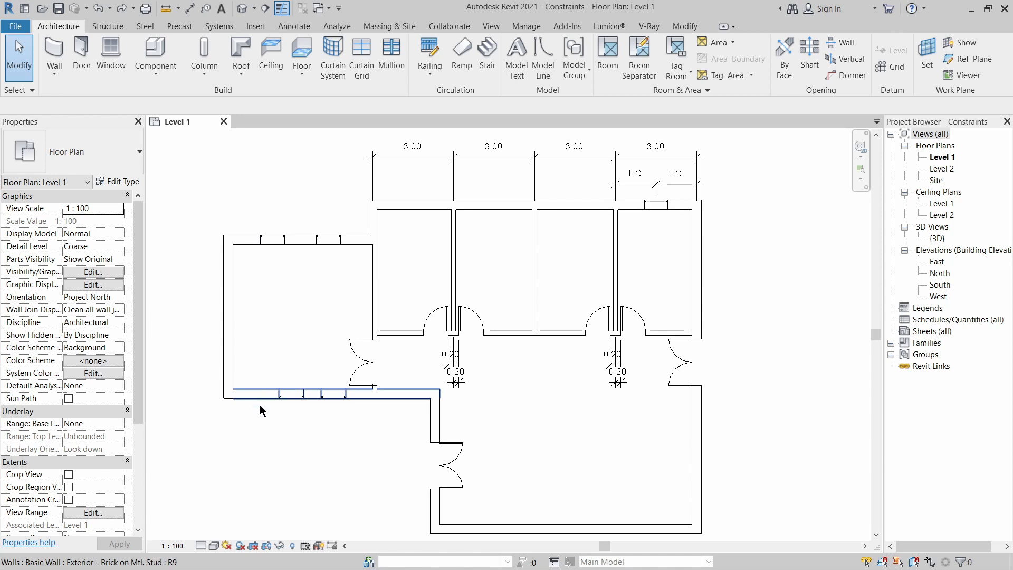
Align the lower window of the left room to the upper window and lock the alignment.
{"action": "left_click", "coordinate": [262, 271]}
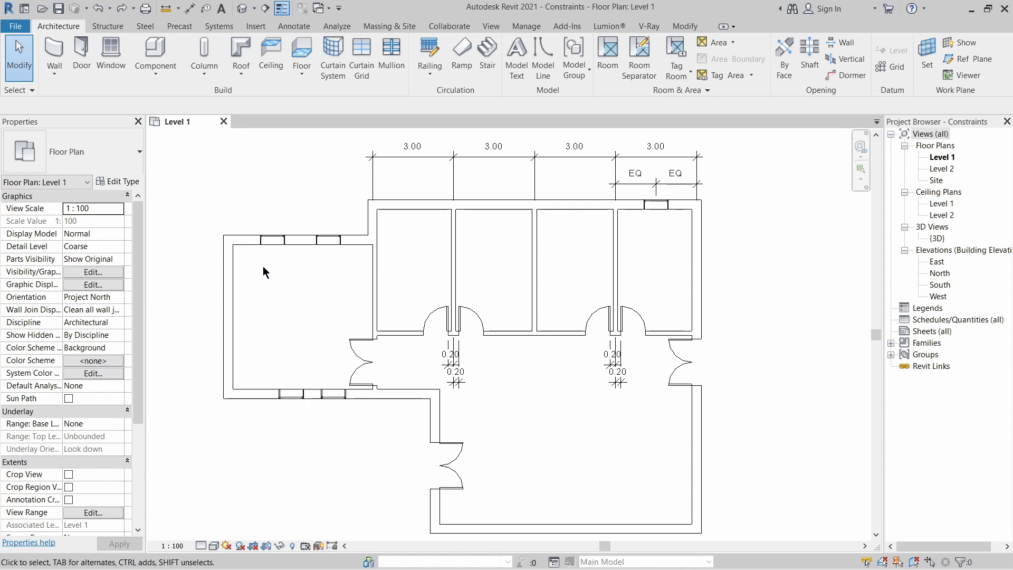
{"action": "mouse_move", "coordinate": [297, 292]}
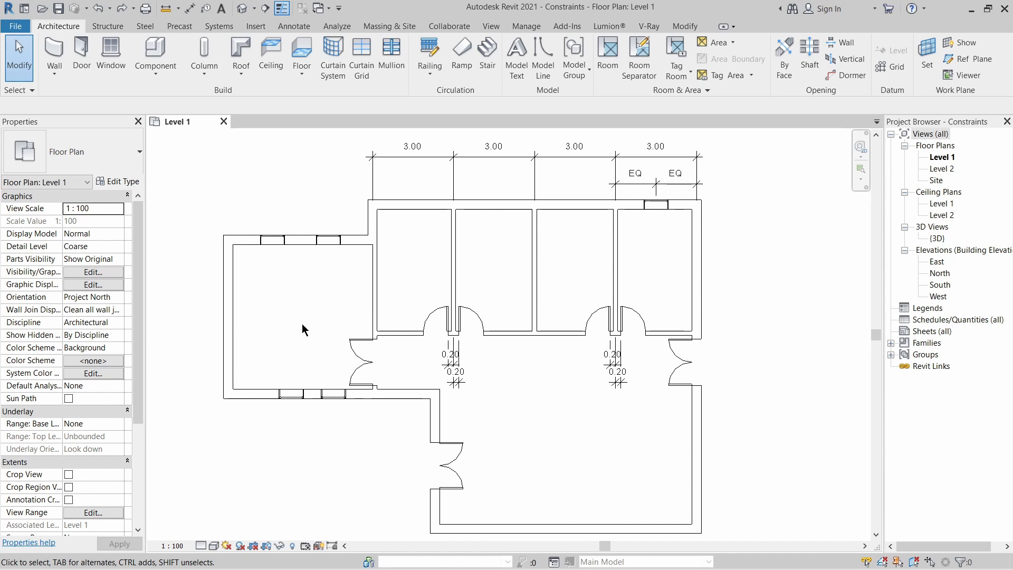
{"action": "mouse_move", "coordinate": [677, 31]}
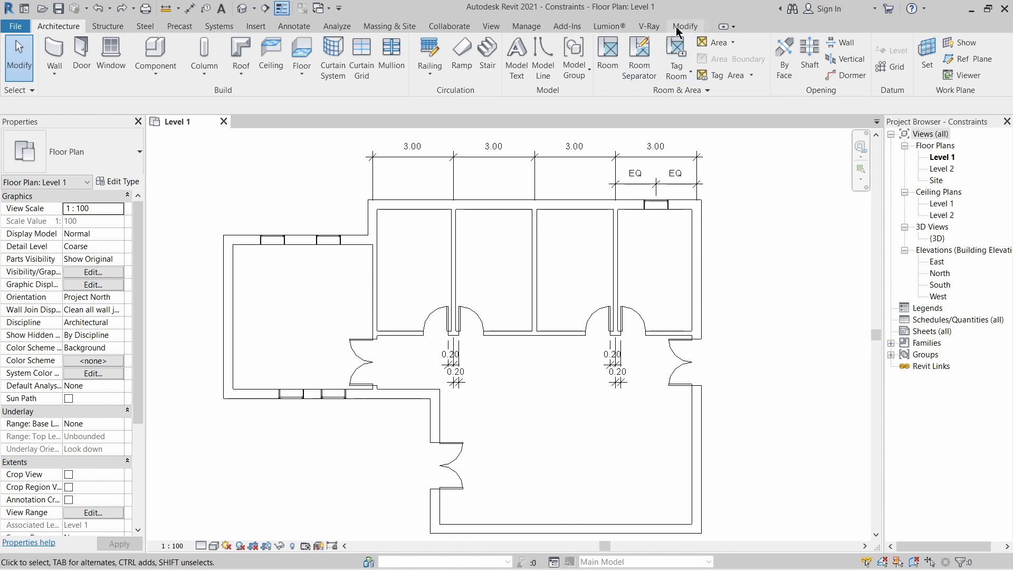
{"action": "left_click", "coordinate": [684, 26]}
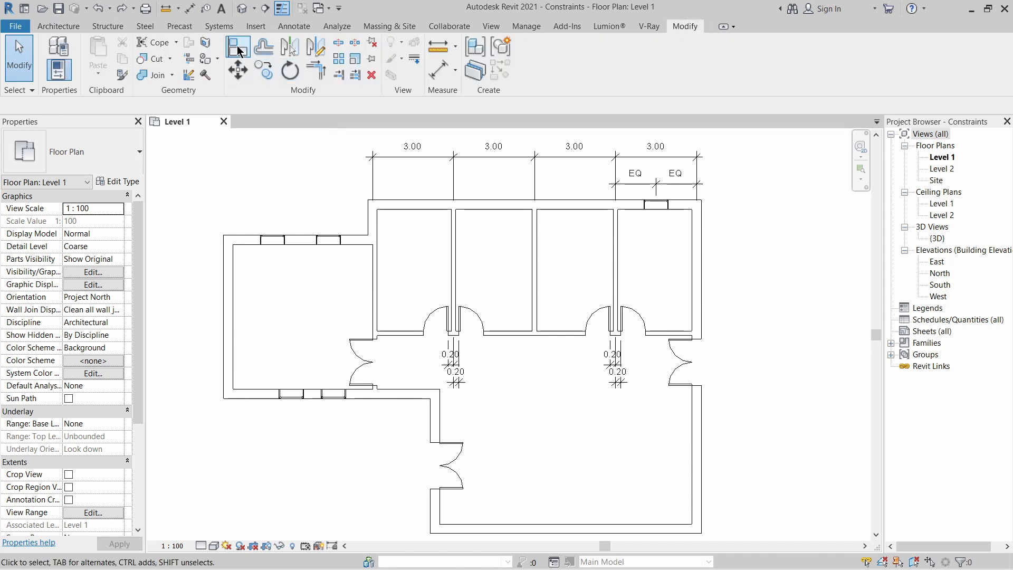
{"action": "left_click", "coordinate": [238, 47]}
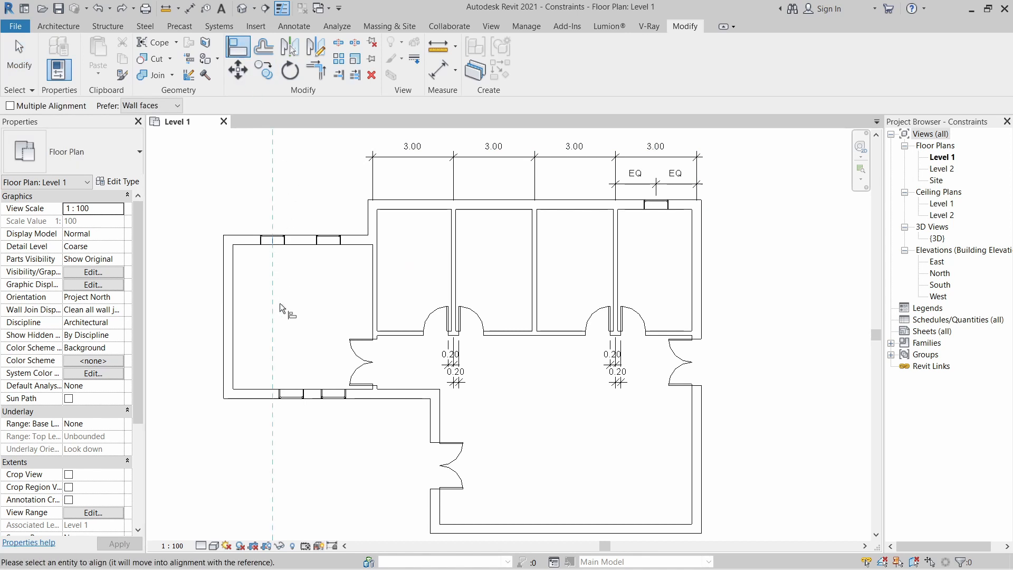
{"action": "mouse_move", "coordinate": [294, 392]}
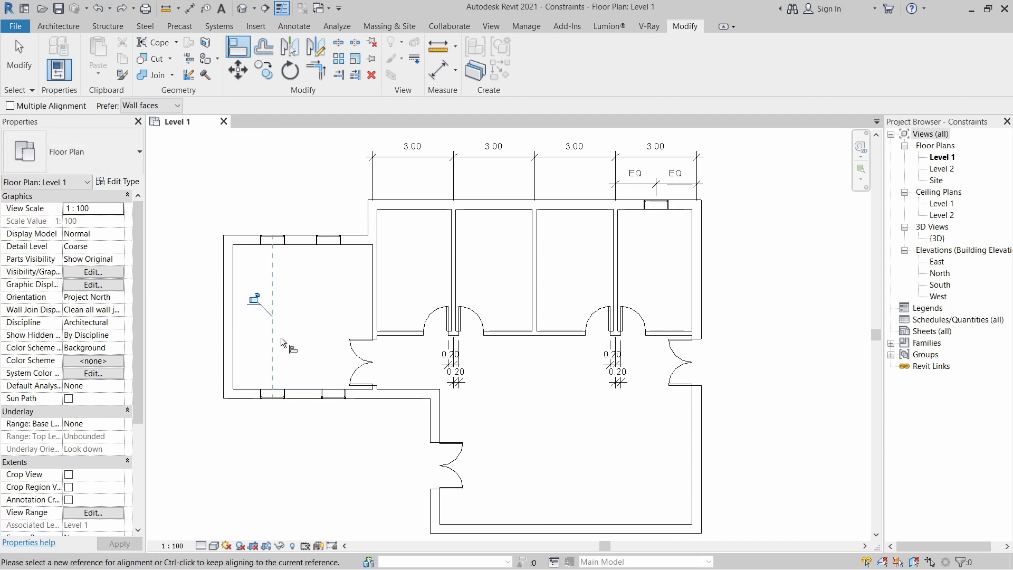
{"action": "mouse_move", "coordinate": [269, 314]}
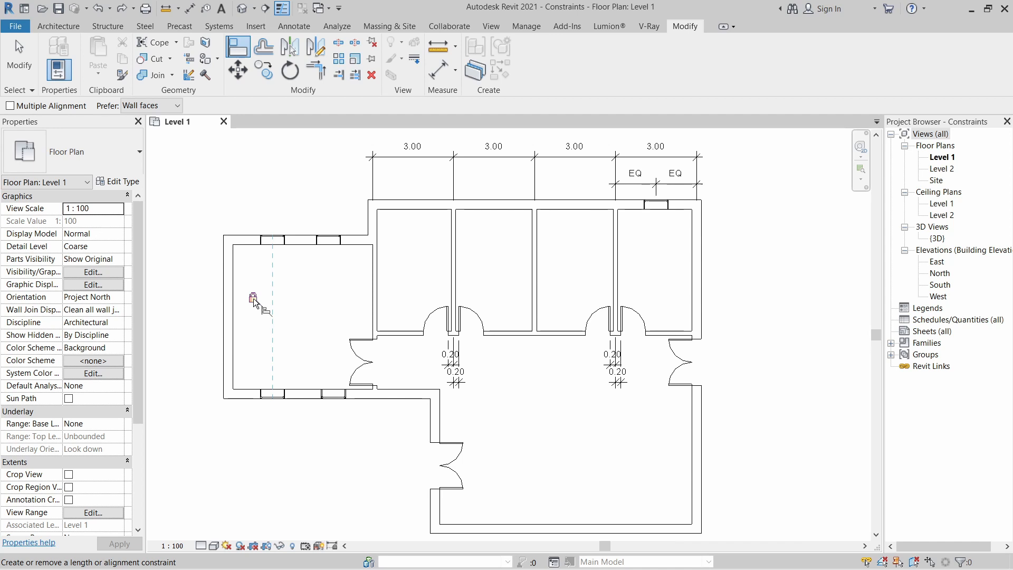
{"action": "left_click", "coordinate": [271, 392]}
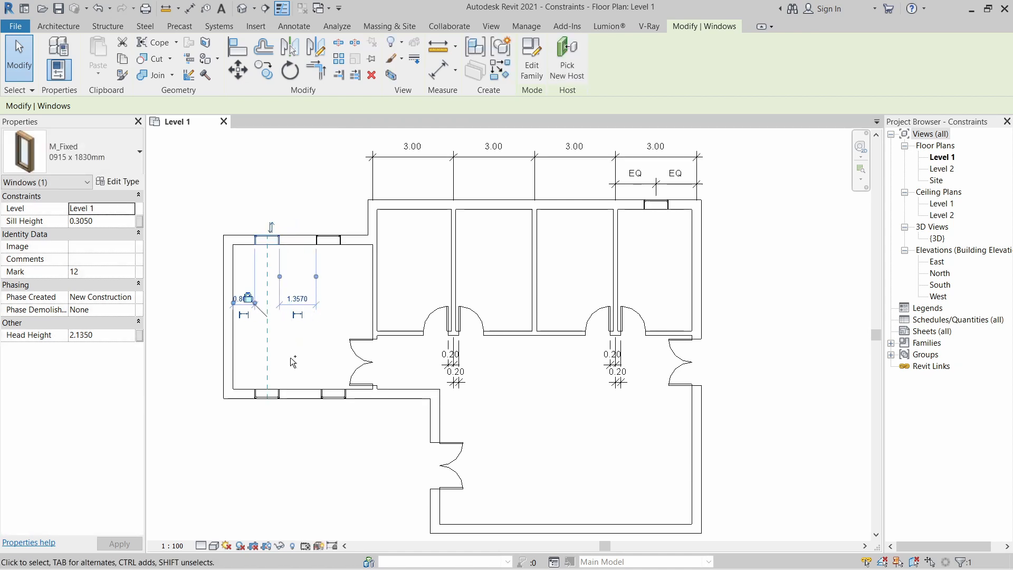
{"action": "left_click", "coordinate": [326, 337]}
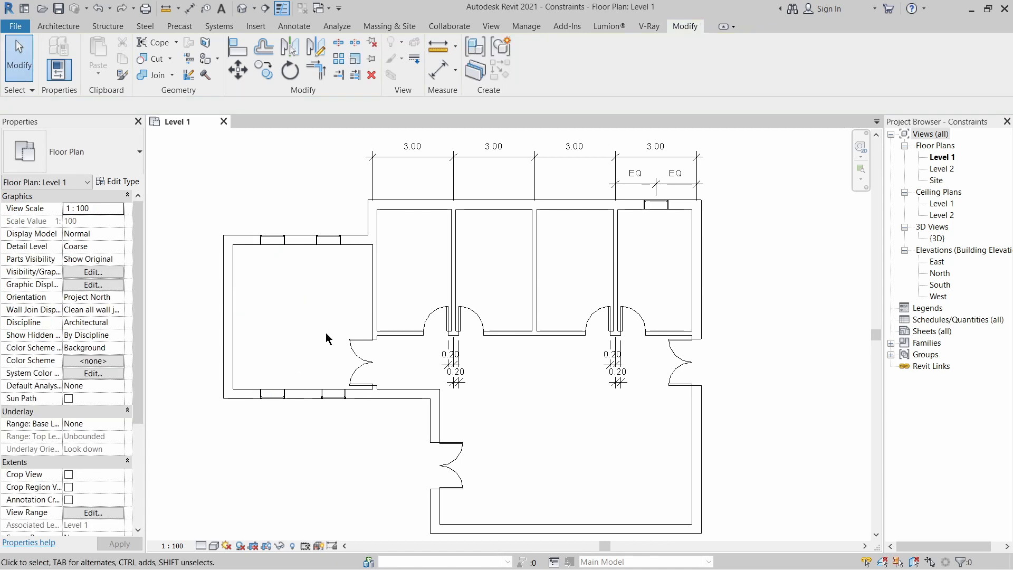
{"action": "mouse_move", "coordinate": [472, 458]}
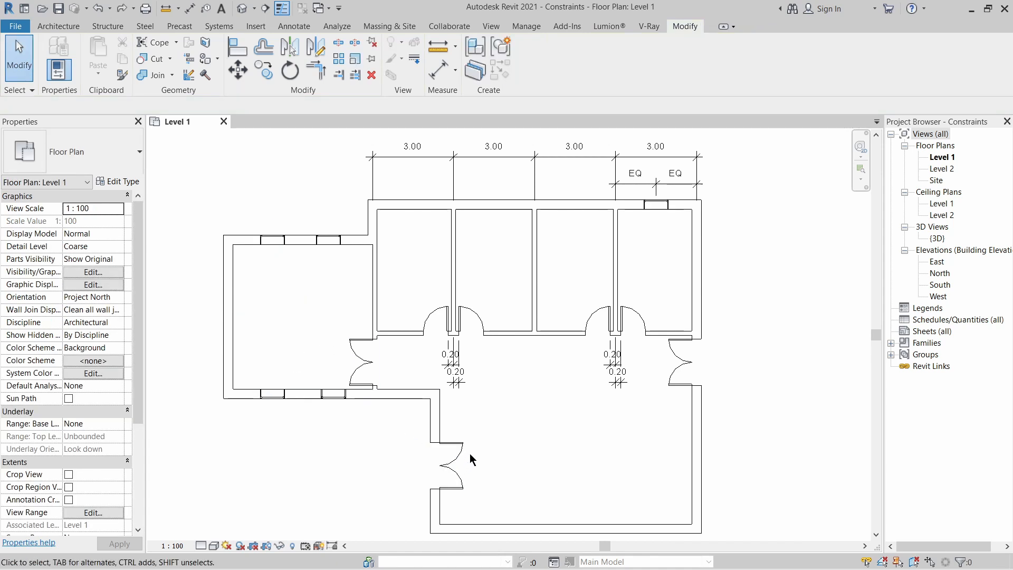
{"action": "mouse_move", "coordinate": [403, 257]}
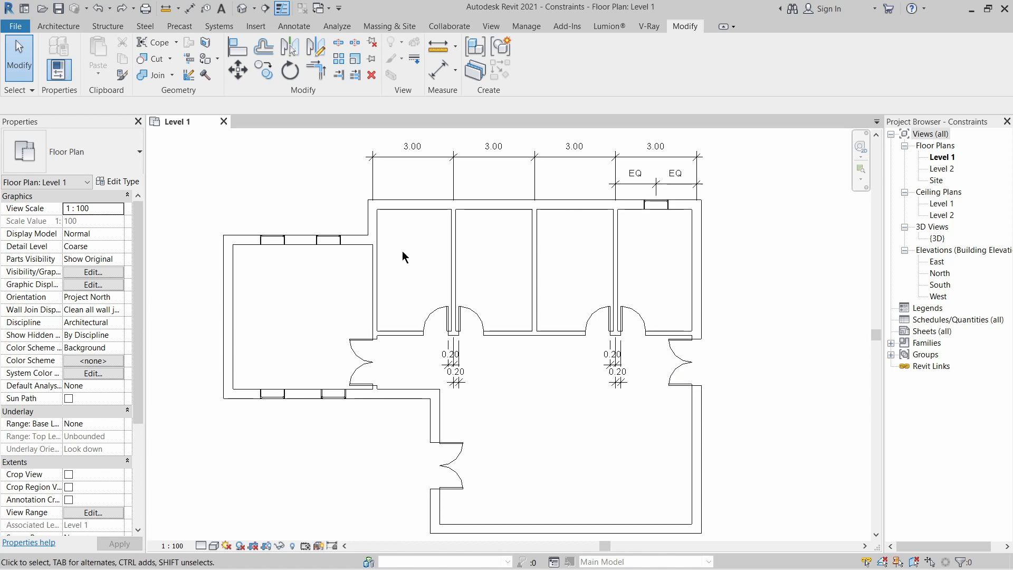
Align the two lower corridor doors along one horizontal line and lock them.
{"action": "left_click", "coordinate": [238, 46]}
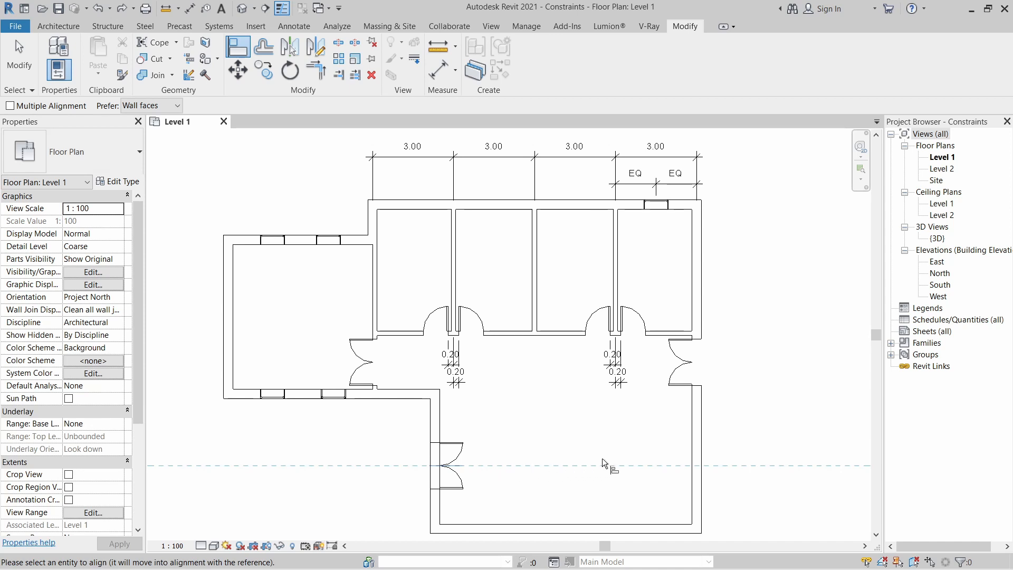
{"action": "mouse_move", "coordinate": [687, 366]}
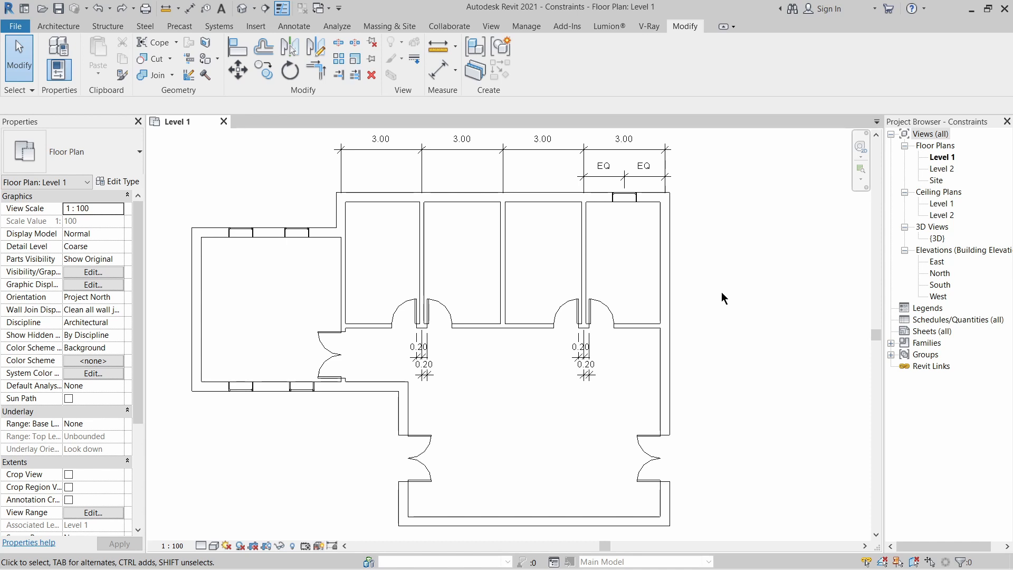
{"action": "mouse_move", "coordinate": [690, 256]}
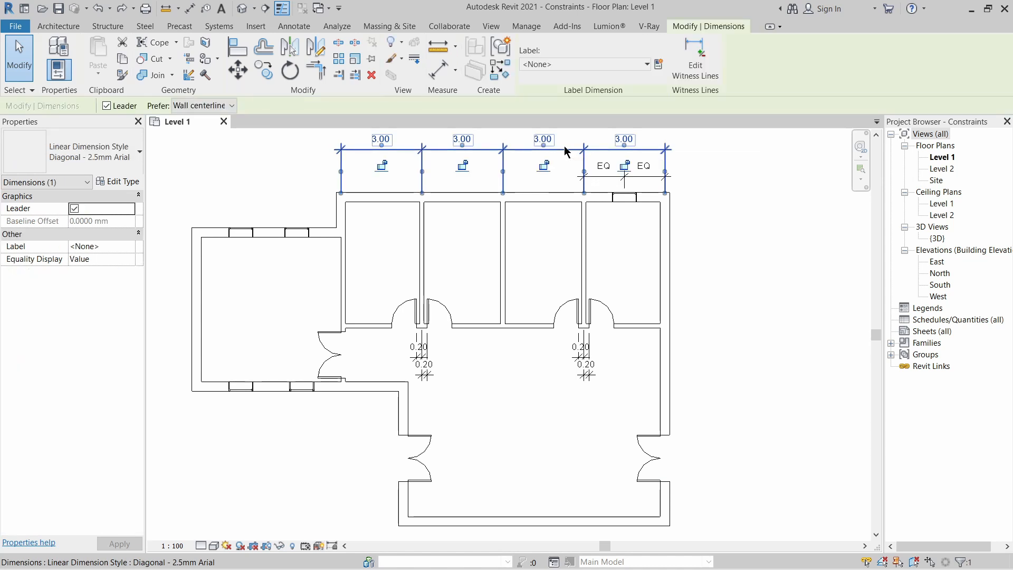
Delete the 3.00 room-width dimension string while keeping its equality constraints.
{"action": "key", "text": "Delete"}
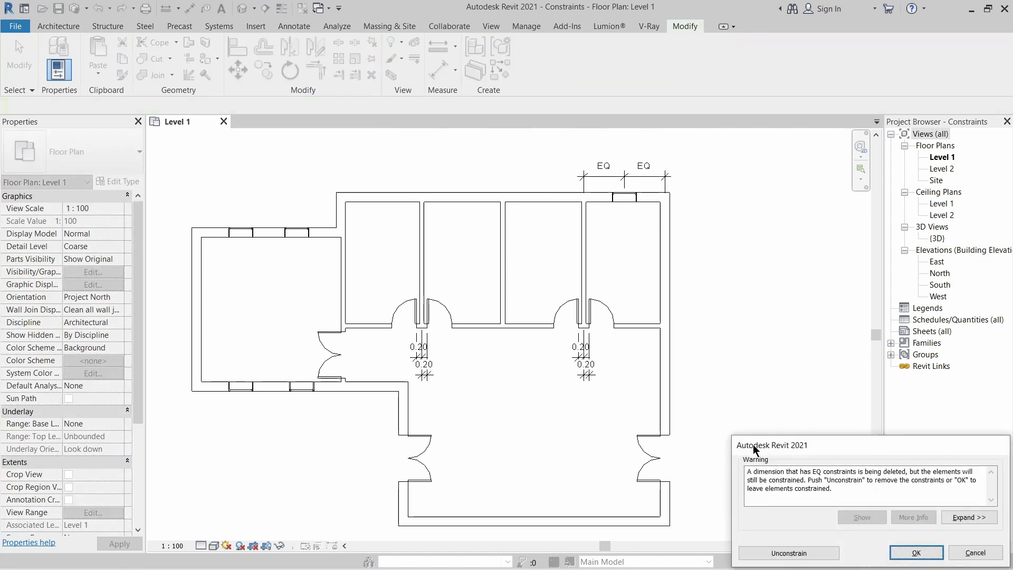
{"action": "mouse_move", "coordinate": [893, 466]}
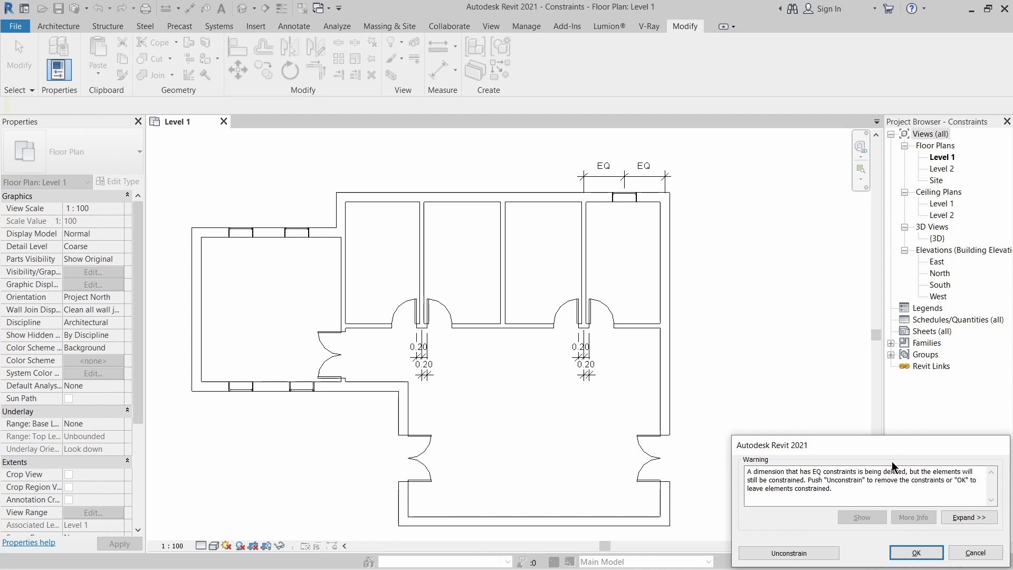
{"action": "mouse_move", "coordinate": [819, 543]}
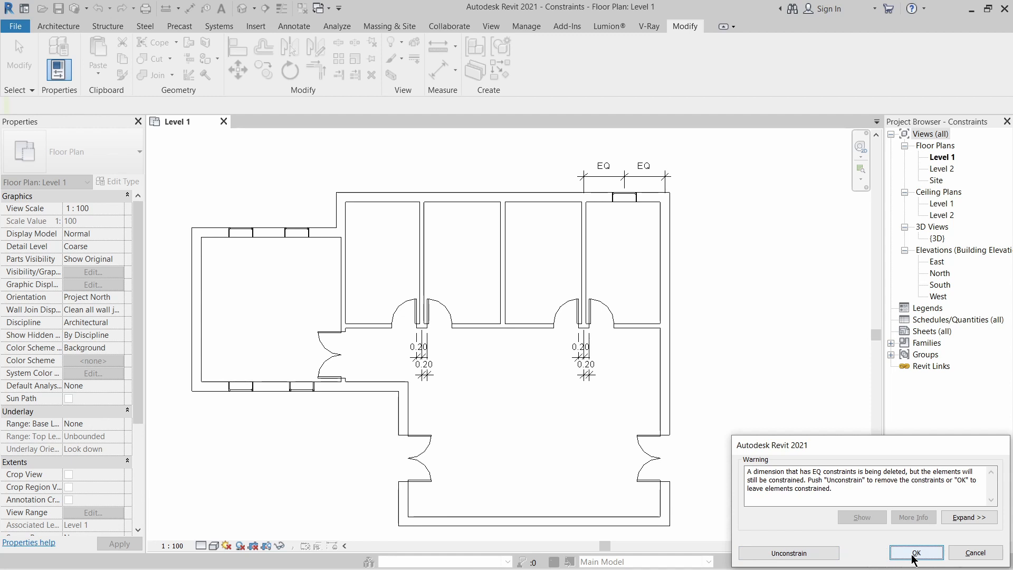
{"action": "left_click", "coordinate": [915, 553]}
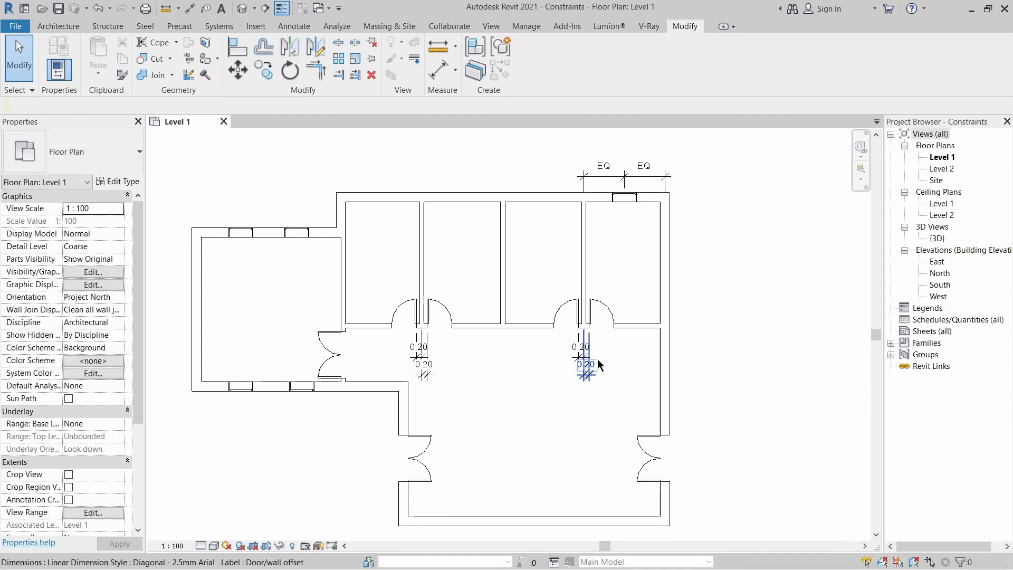
{"action": "left_click", "coordinate": [613, 252]}
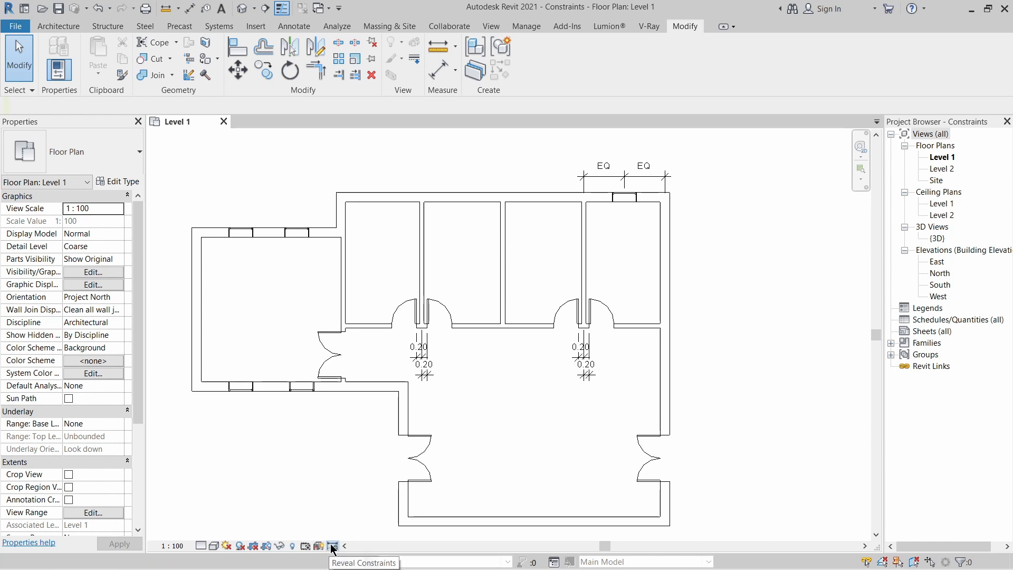
Turn on Reveal Constraints in the Level 1 plan view.
{"action": "left_click", "coordinate": [331, 545]}
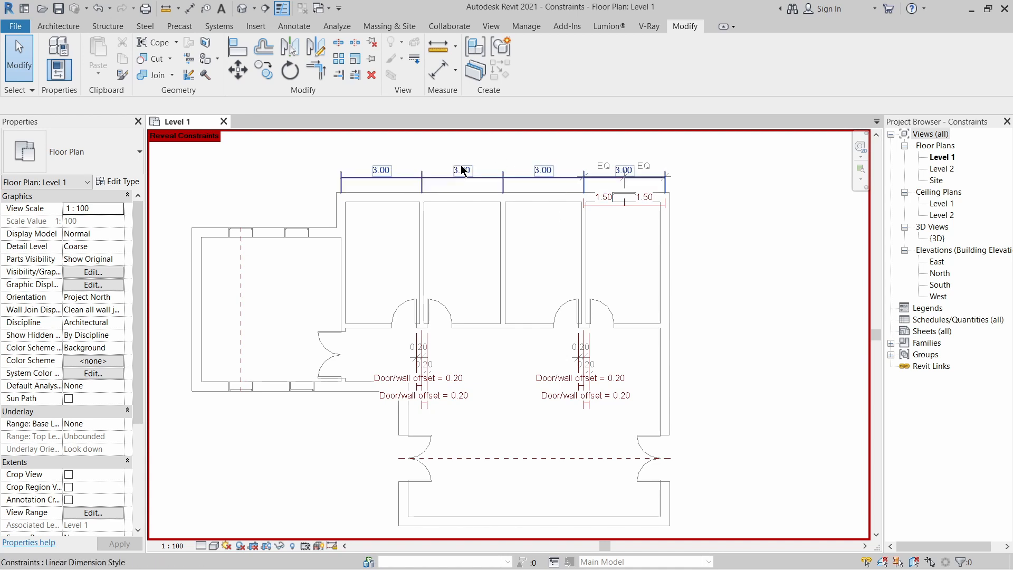
{"action": "left_click", "coordinate": [265, 305]}
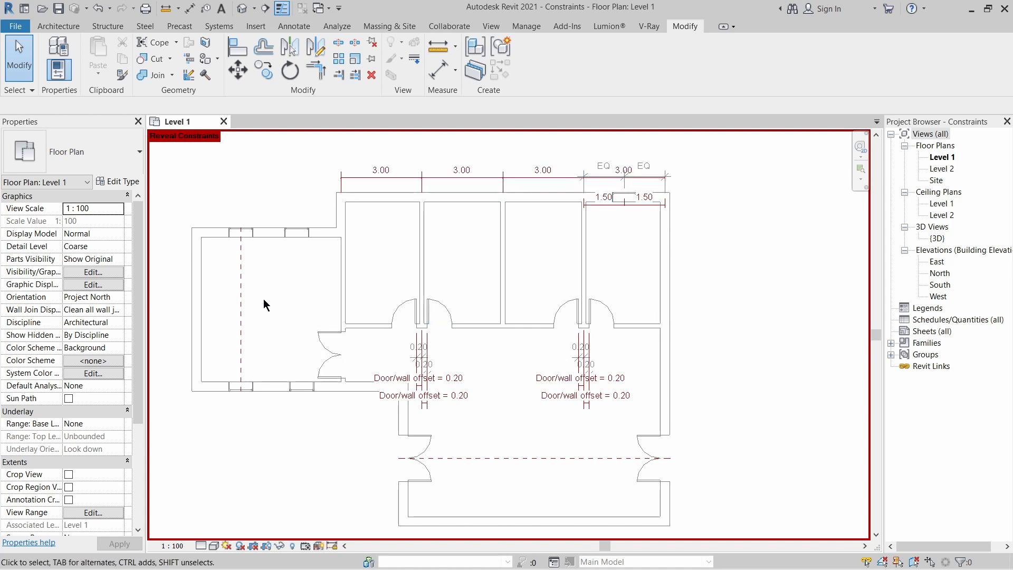
{"action": "mouse_move", "coordinate": [535, 398]}
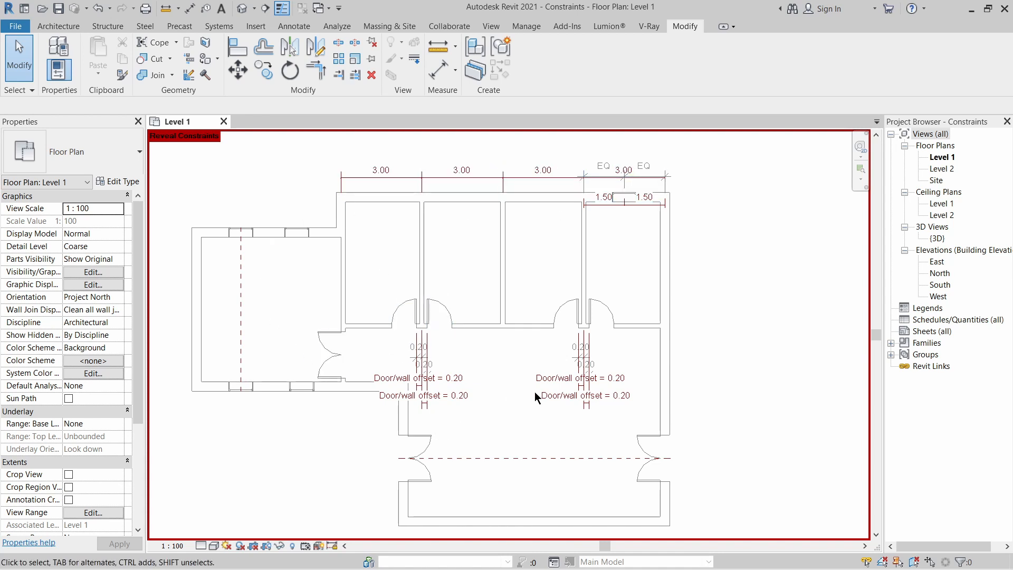